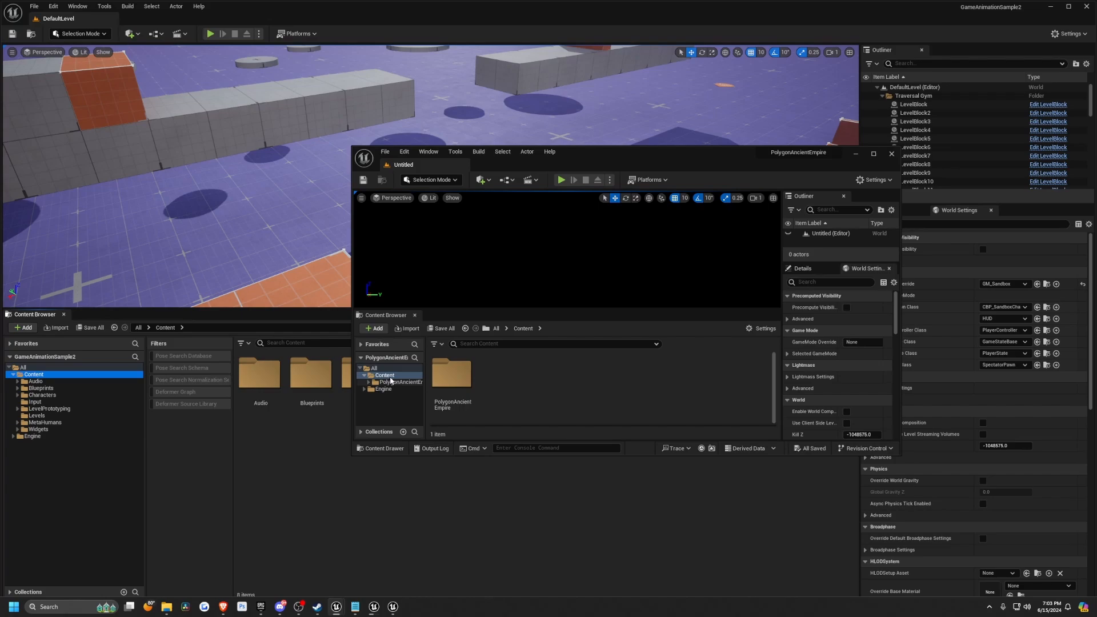
# Step: Migrate the PolygonAncientEmpire Content folder into GameAnimationSample2's Content folder
pyautogui.rightClick(384, 375)
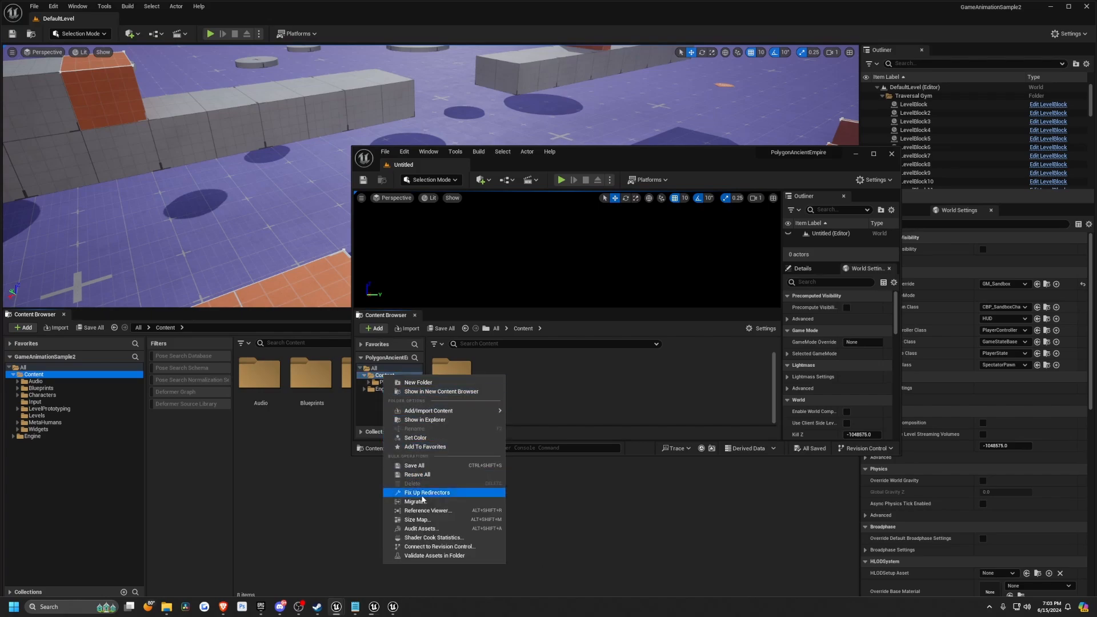
pyautogui.click(416, 502)
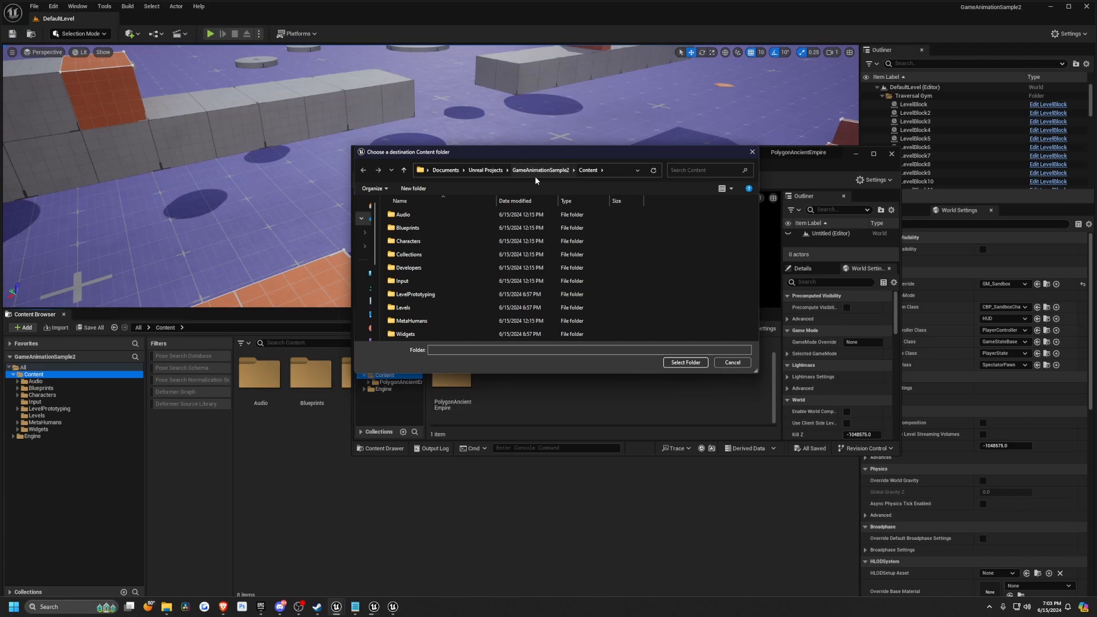
pyautogui.click(685, 363)
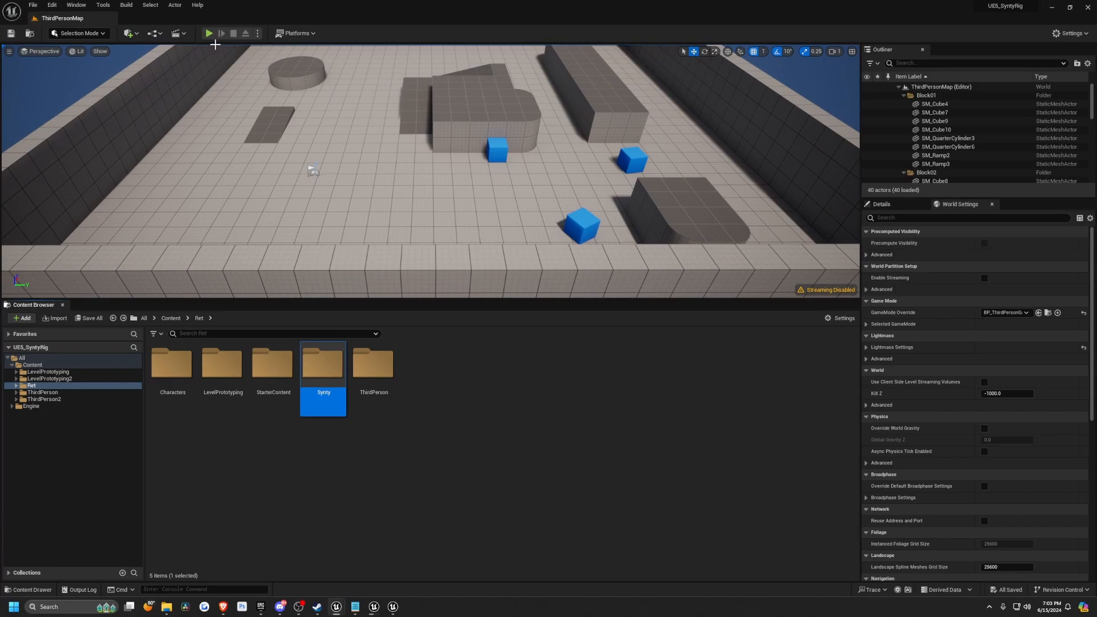
pyautogui.moveTo(397, 150)
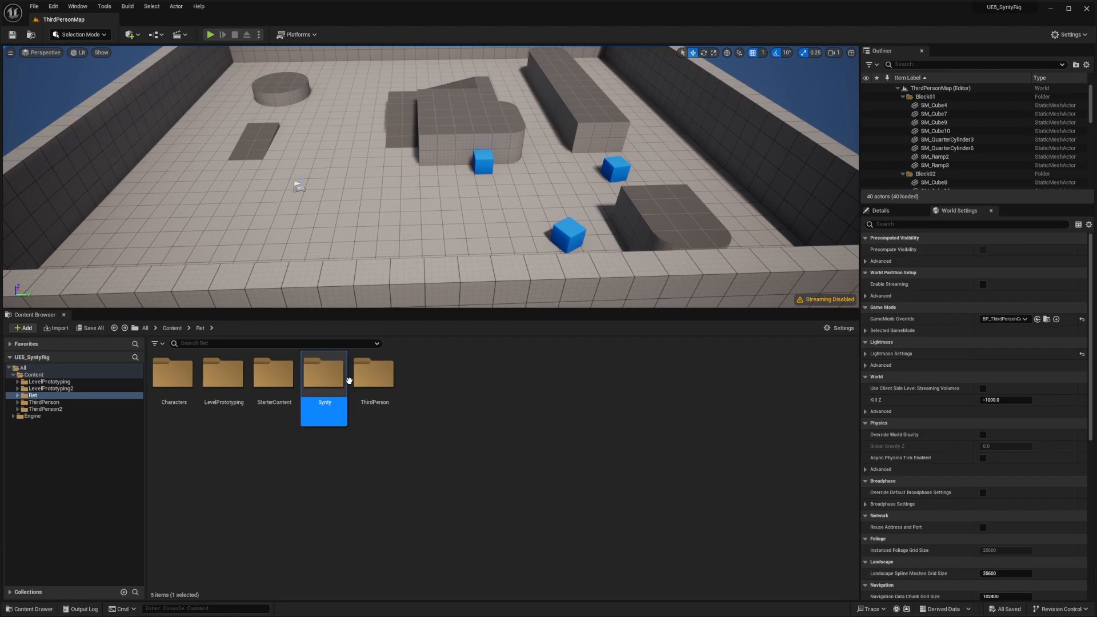
pyautogui.moveTo(324, 370)
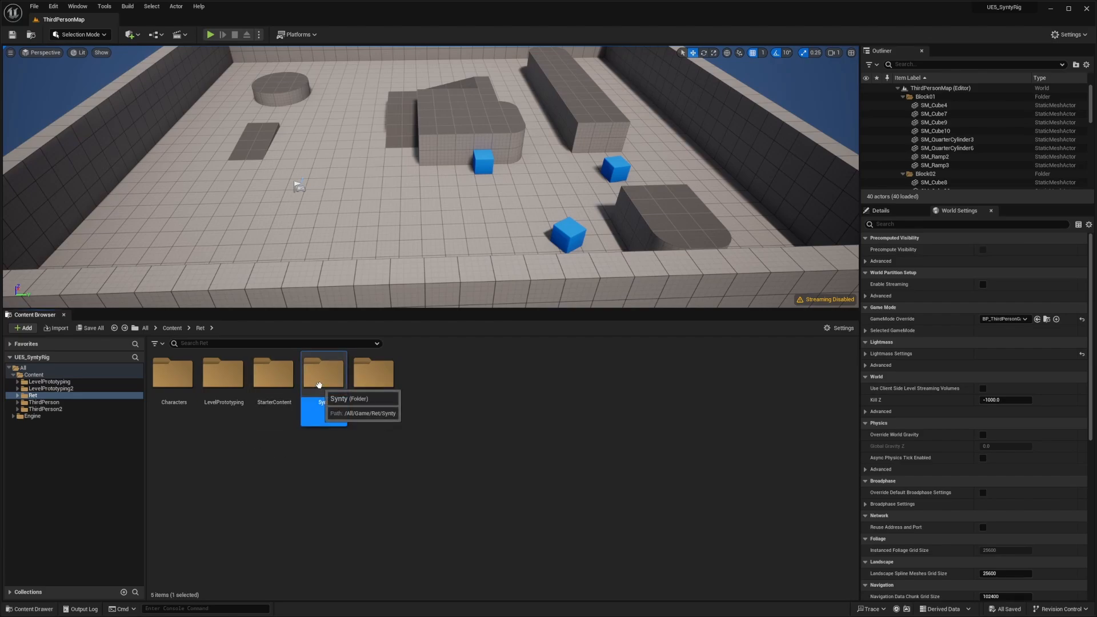
# Step: Migrate the Synty folder under Ret into GameAnimationSample2's Content
pyautogui.doubleClick(323, 370)
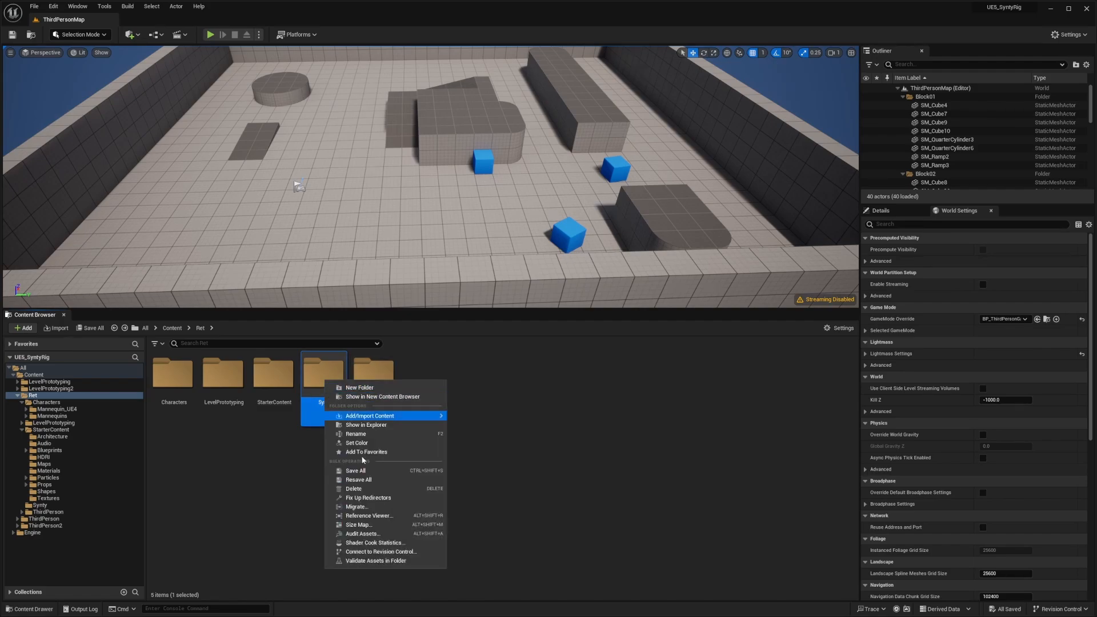
pyautogui.click(369, 416)
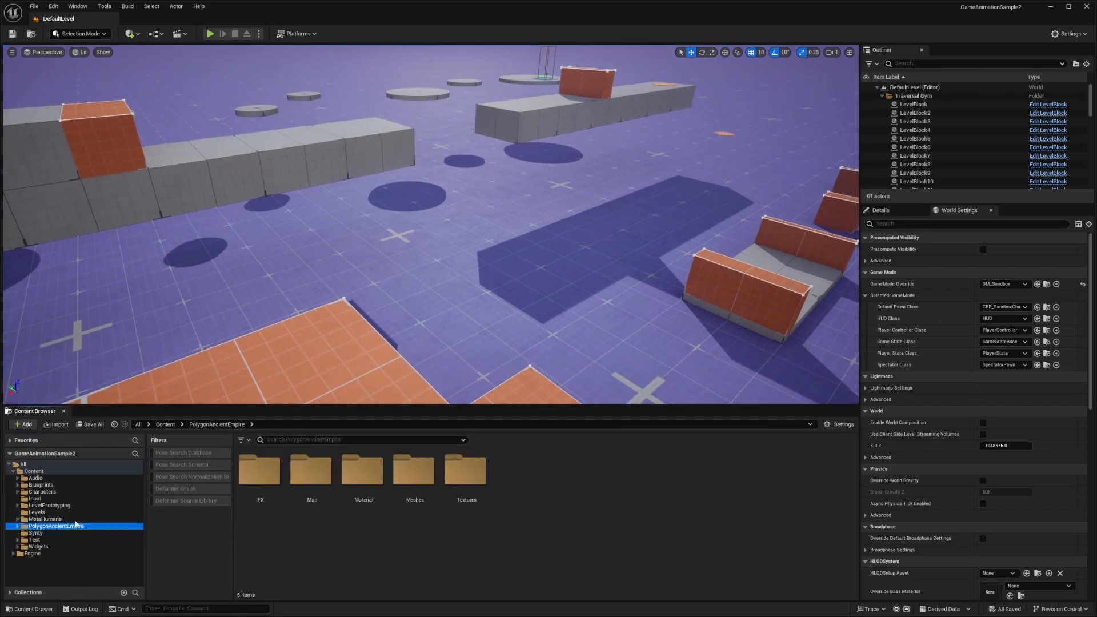
# Step: Browse PolygonAncientEmpire > Synty to view the migrated SK_Synty_Polygon_Unreal assets
pyautogui.click(35, 532)
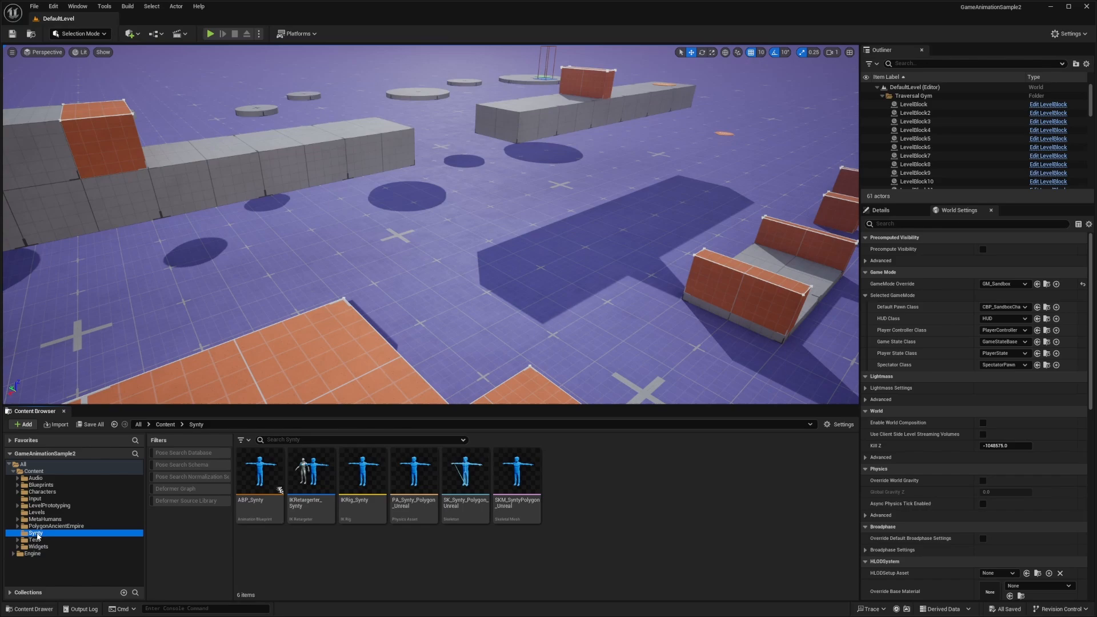
pyautogui.click(465, 469)
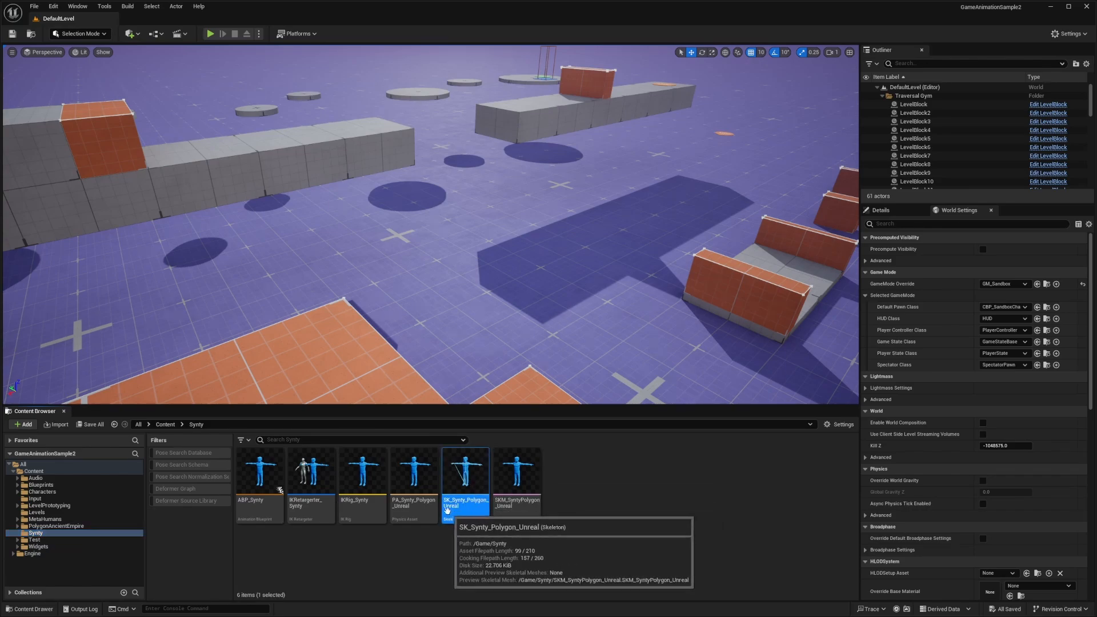
pyautogui.moveTo(311, 479)
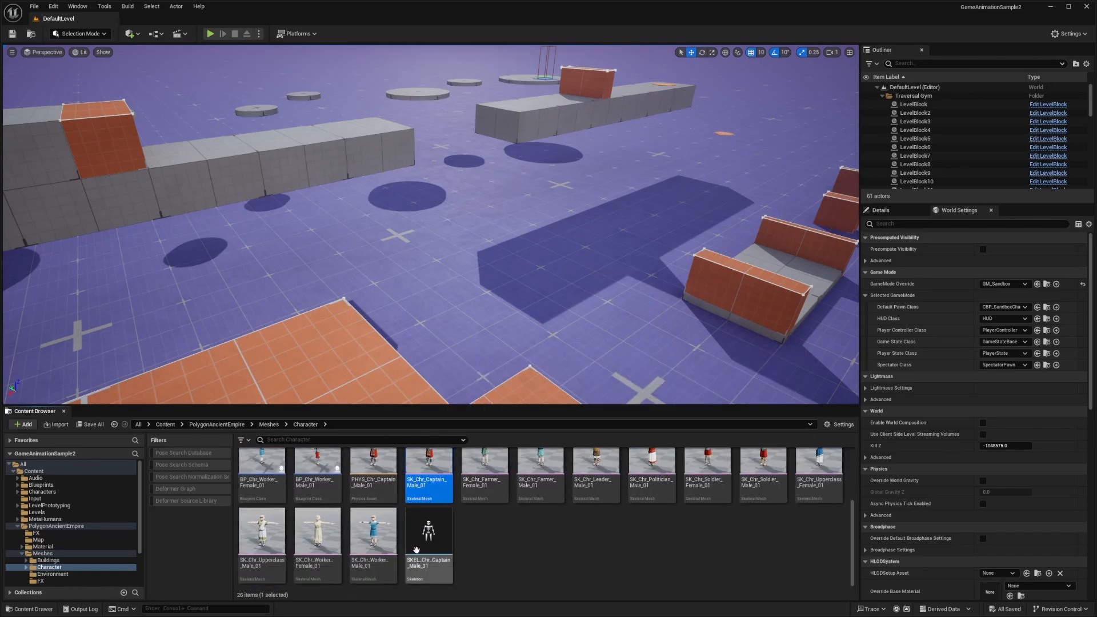
pyautogui.moveTo(429, 476)
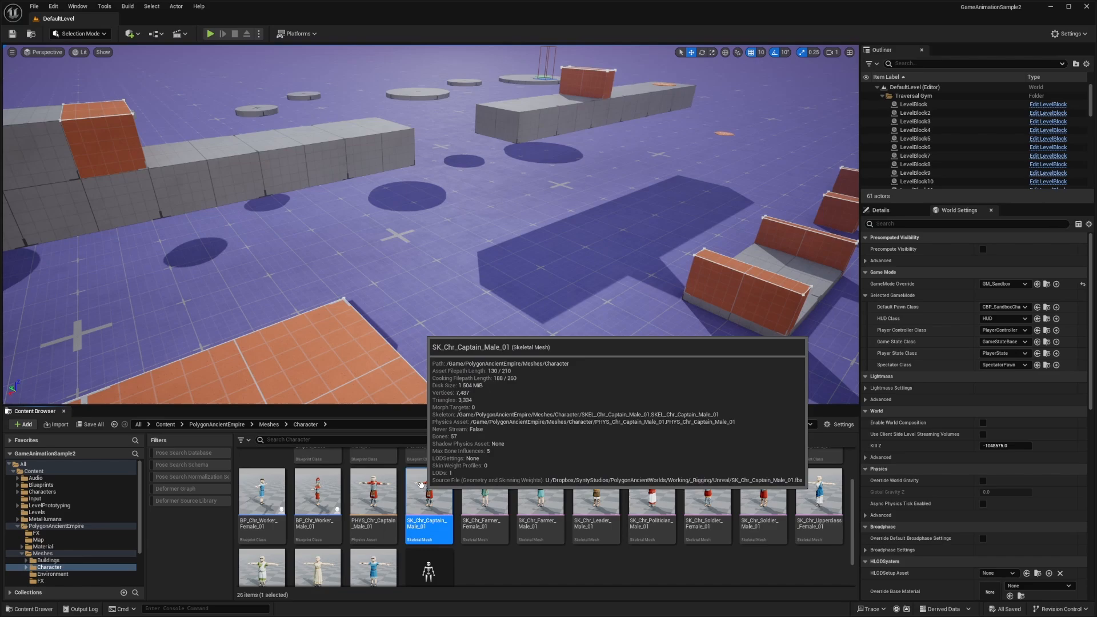
# Step: Assign SK_Synty_Polygon_Unreal to SK_Chr_Captain_Male_01, merging the Jaw bone, and verify the mesh
pyautogui.rightClick(429, 504)
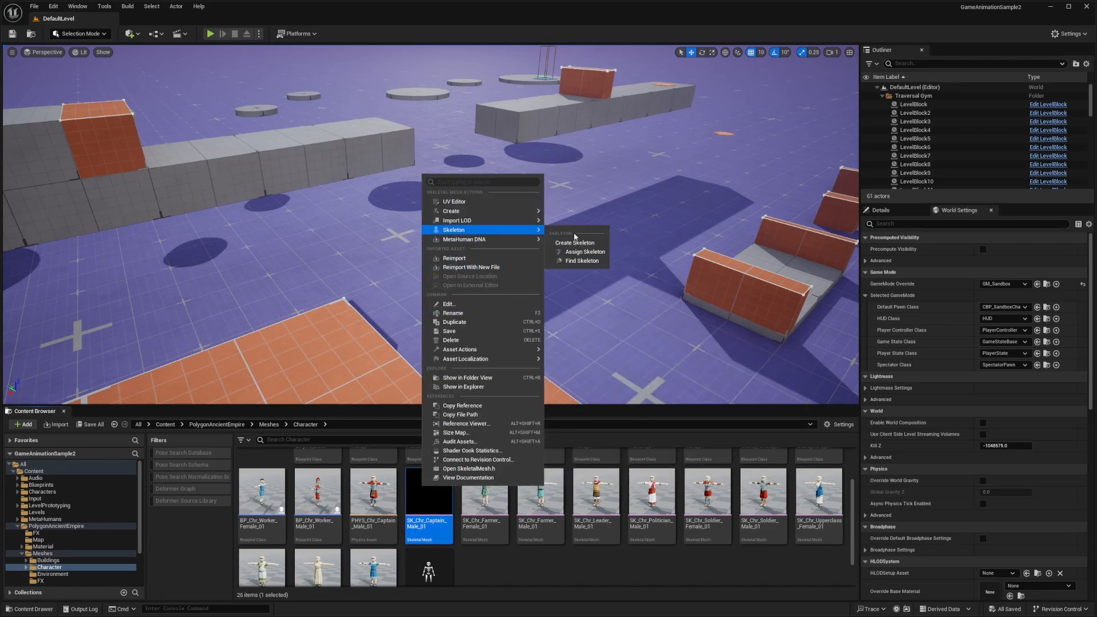
pyautogui.click(586, 251)
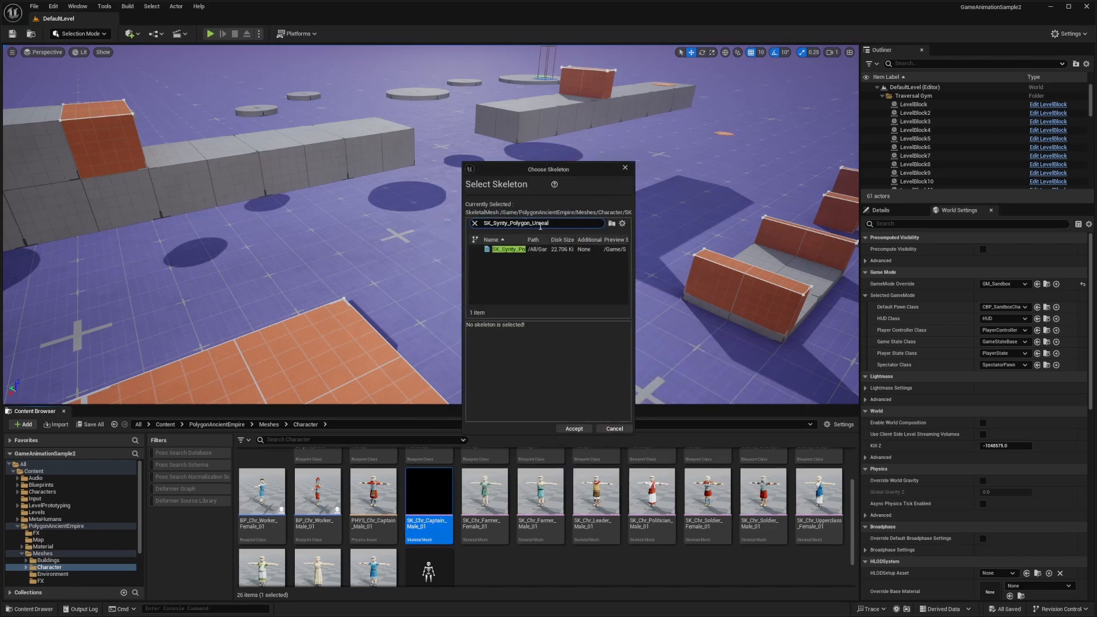
pyautogui.click(507, 249)
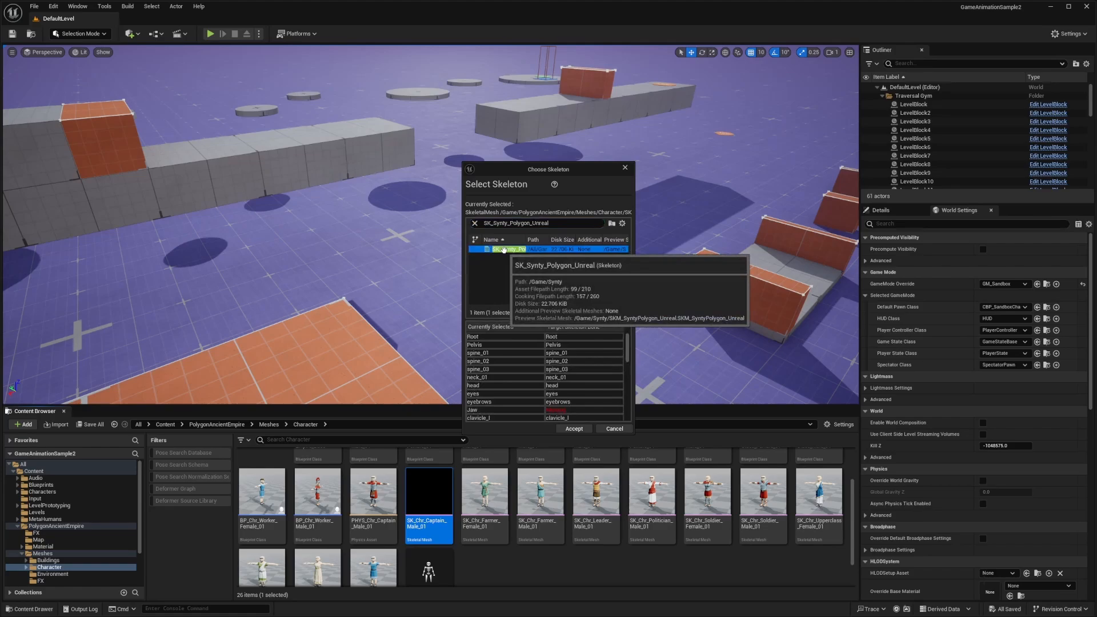
pyautogui.click(573, 429)
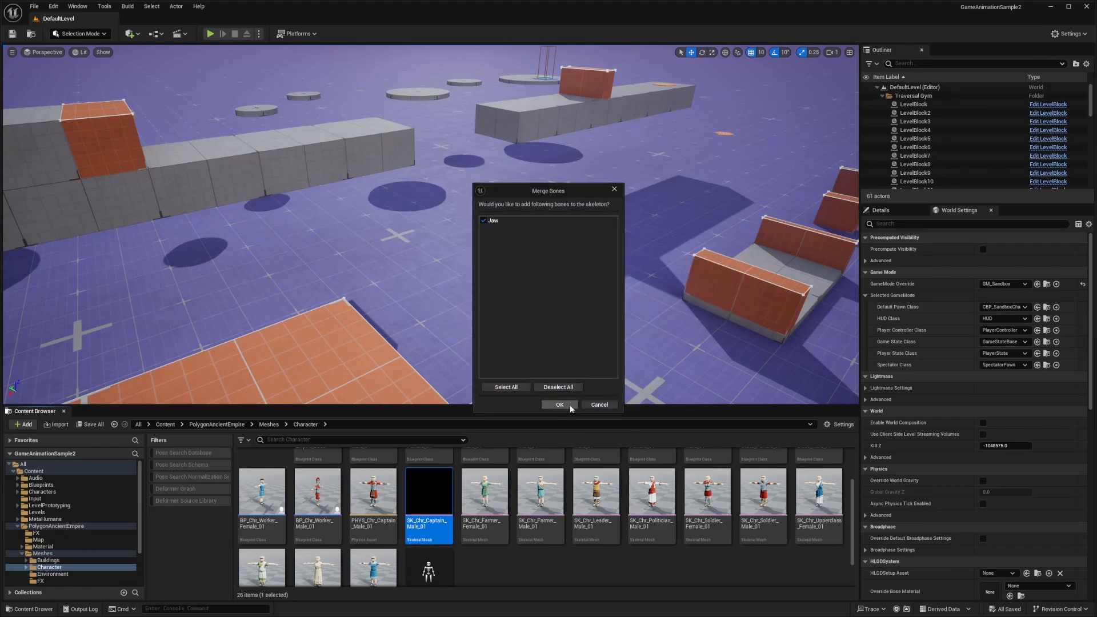
pyautogui.click(559, 405)
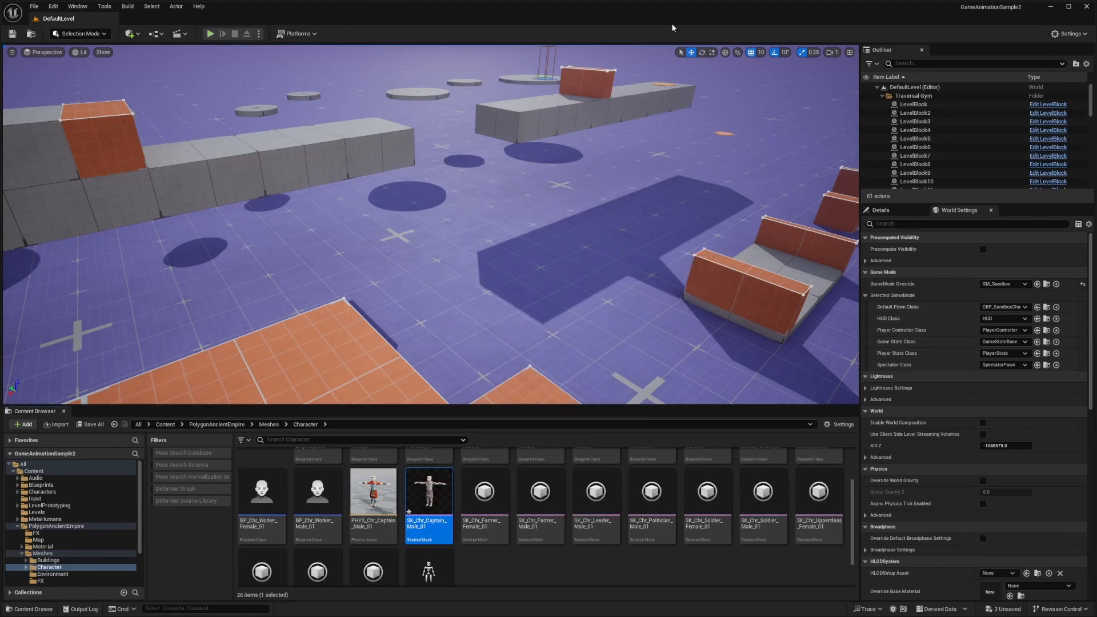
pyautogui.doubleClick(429, 491)
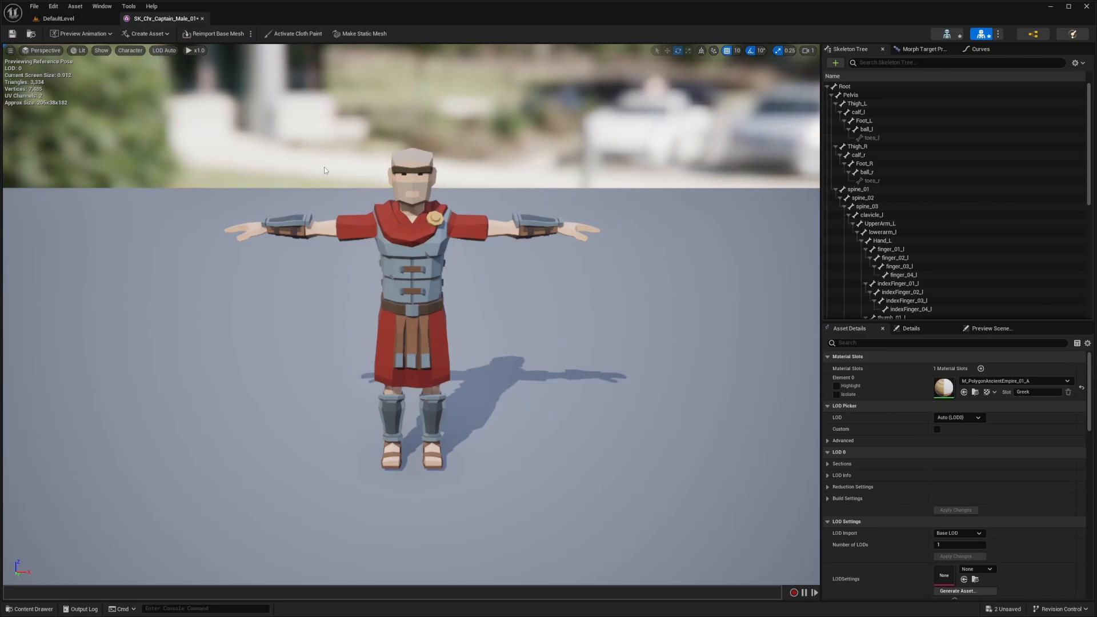
pyautogui.click(53, 18)
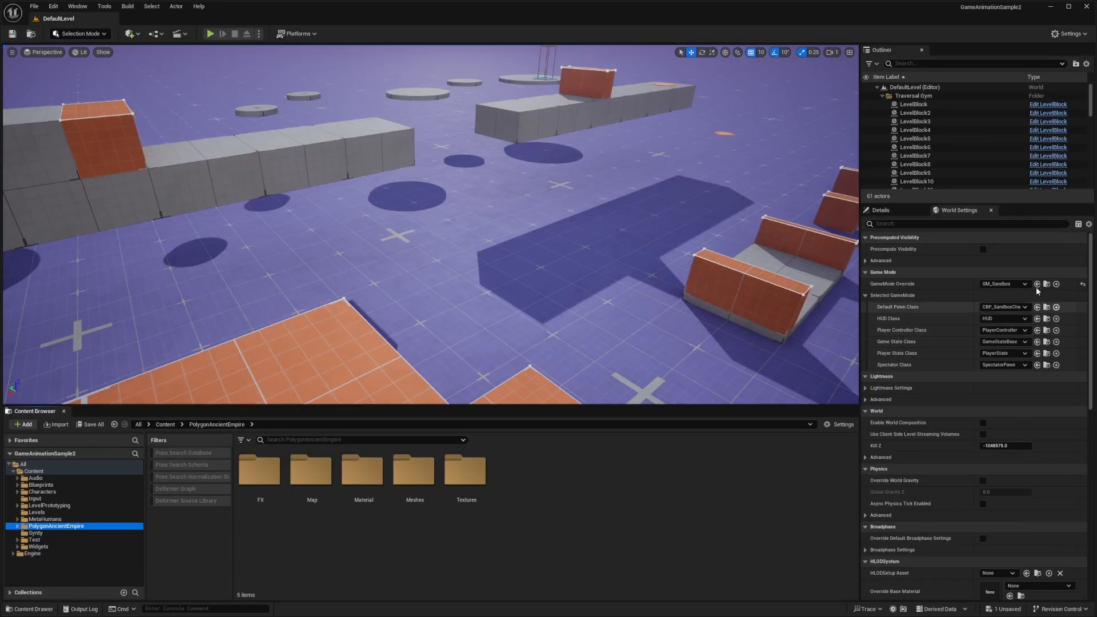
pyautogui.moveTo(413, 292)
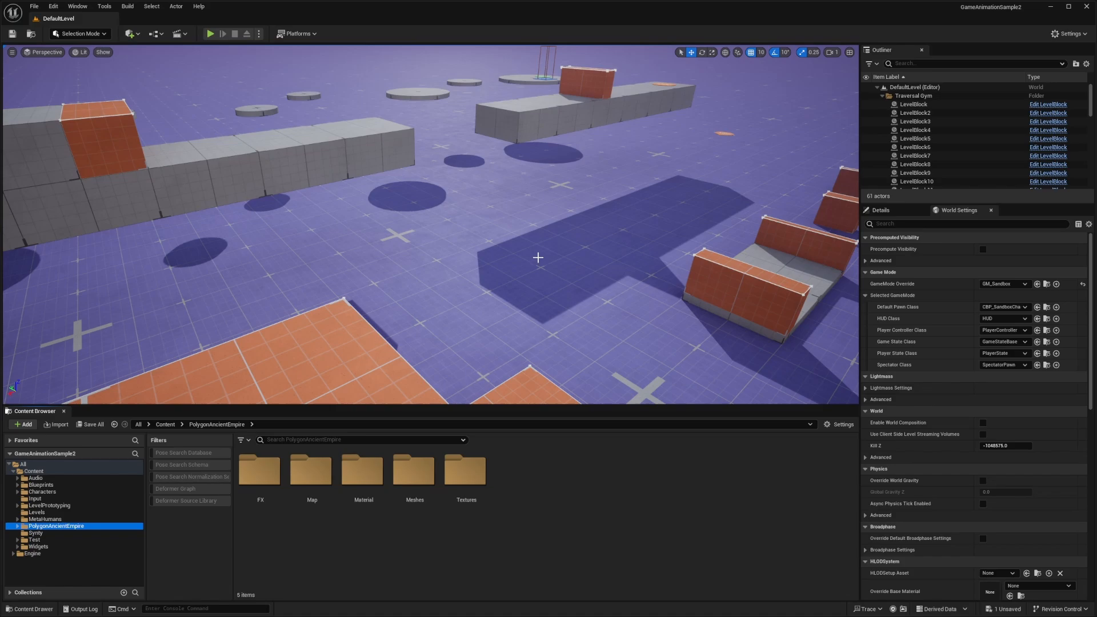
# Step: Open ABP_GenericRetarget from Blueprints > RetargetedCharacters for editing
pyautogui.click(32, 471)
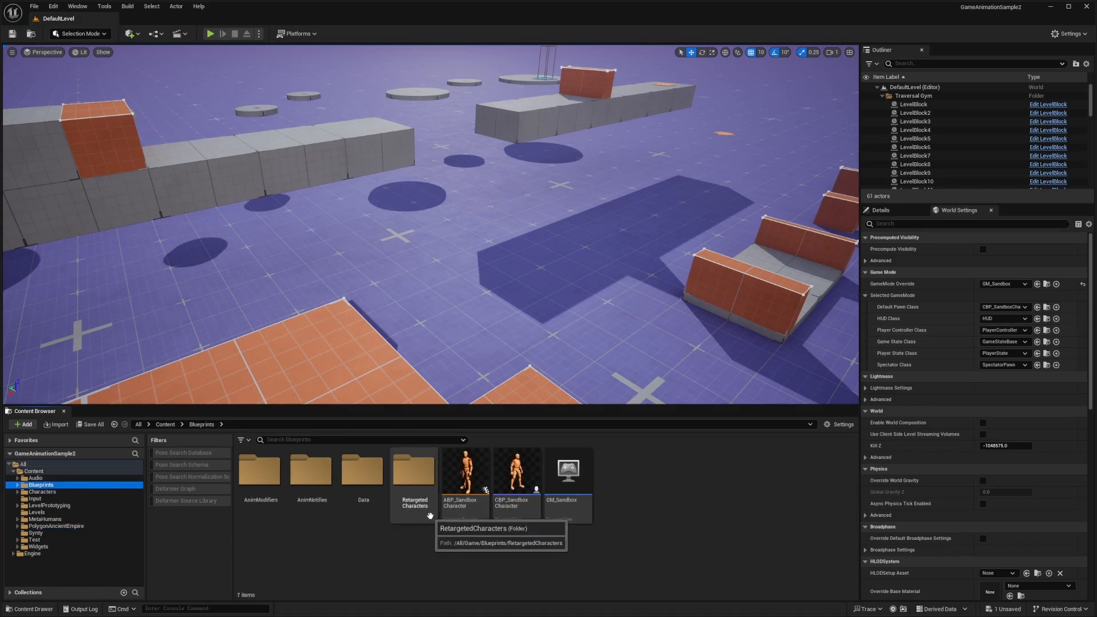
pyautogui.doubleClick(414, 470)
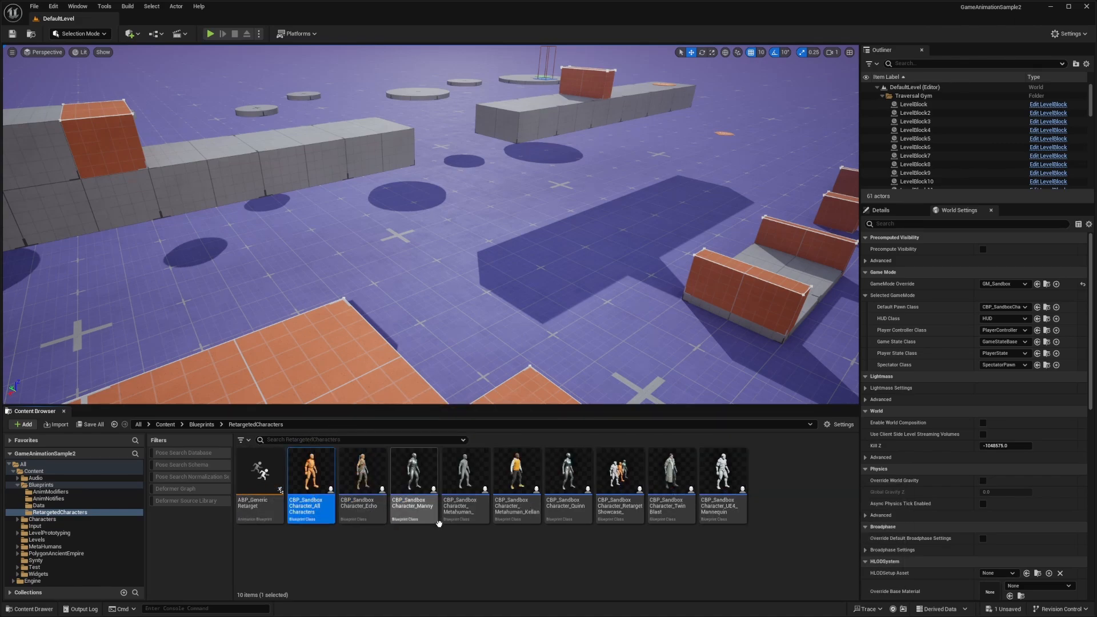
pyautogui.moveTo(260, 469)
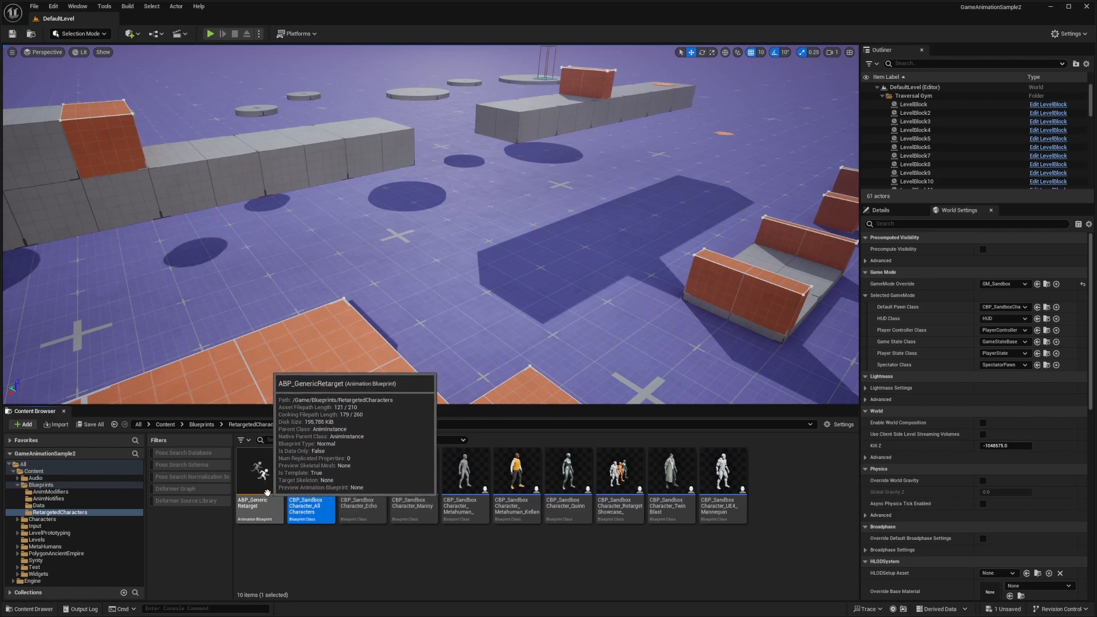
pyautogui.doubleClick(258, 469)
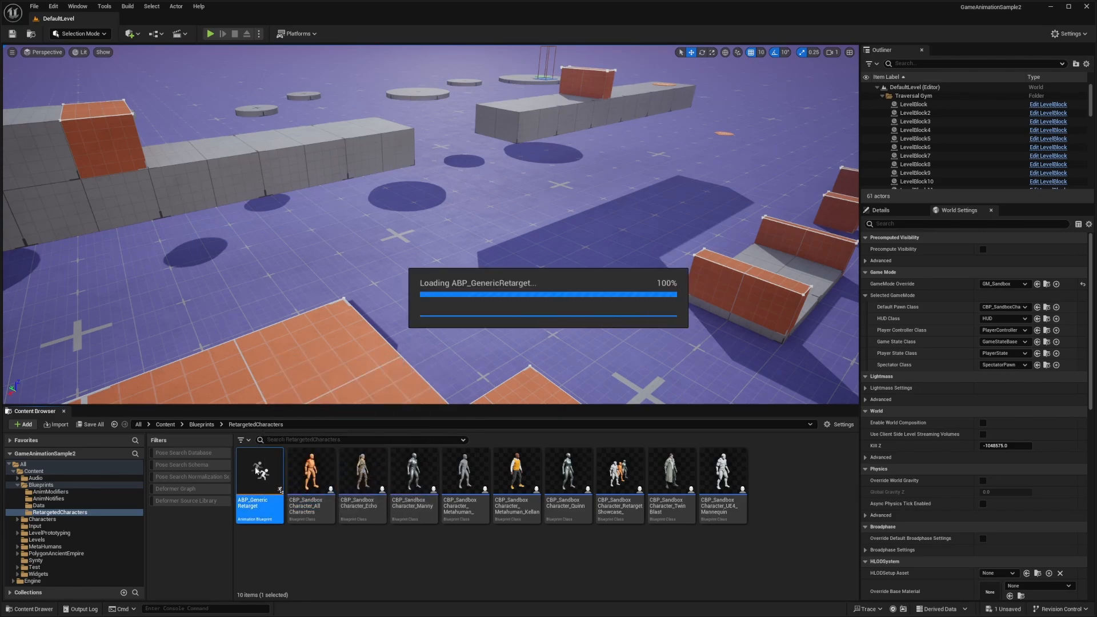
pyautogui.doubleClick(259, 469)
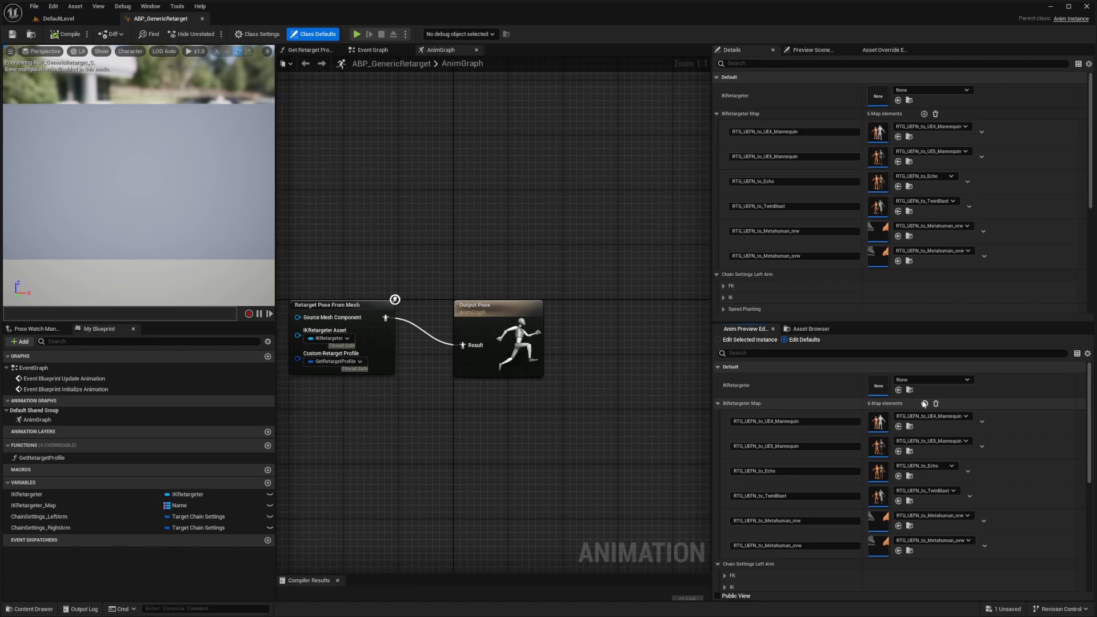
# Step: Add an RTG_Synty entry pointing to IKRetargeter_Synty in the IKRetargeter map
pyautogui.click(924, 404)
pyautogui.write('RTG_Synty')
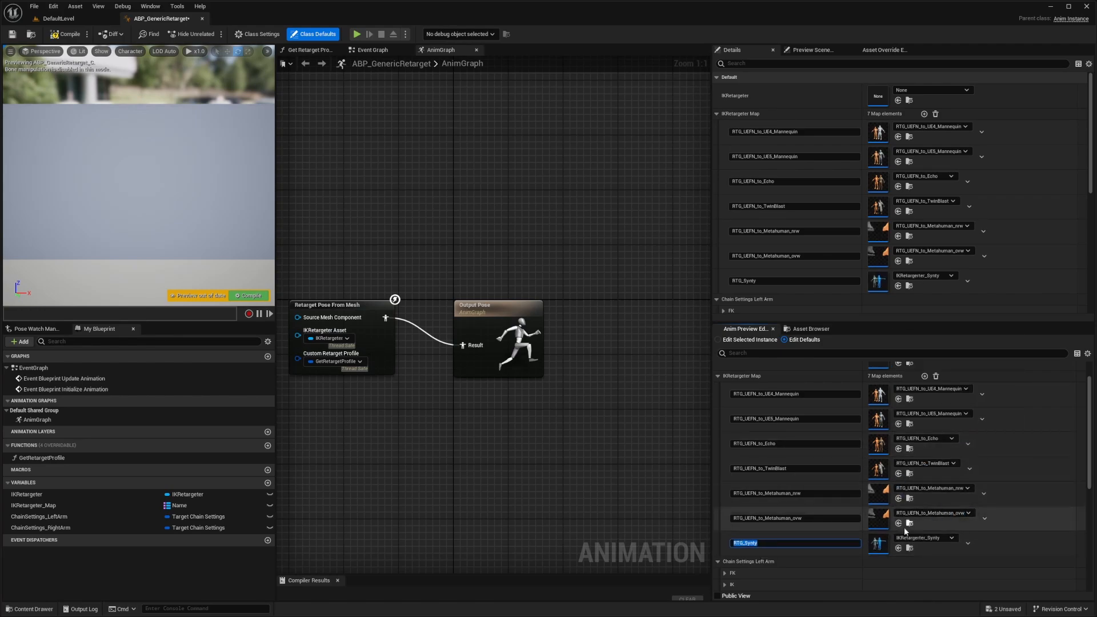
pyautogui.click(56, 18)
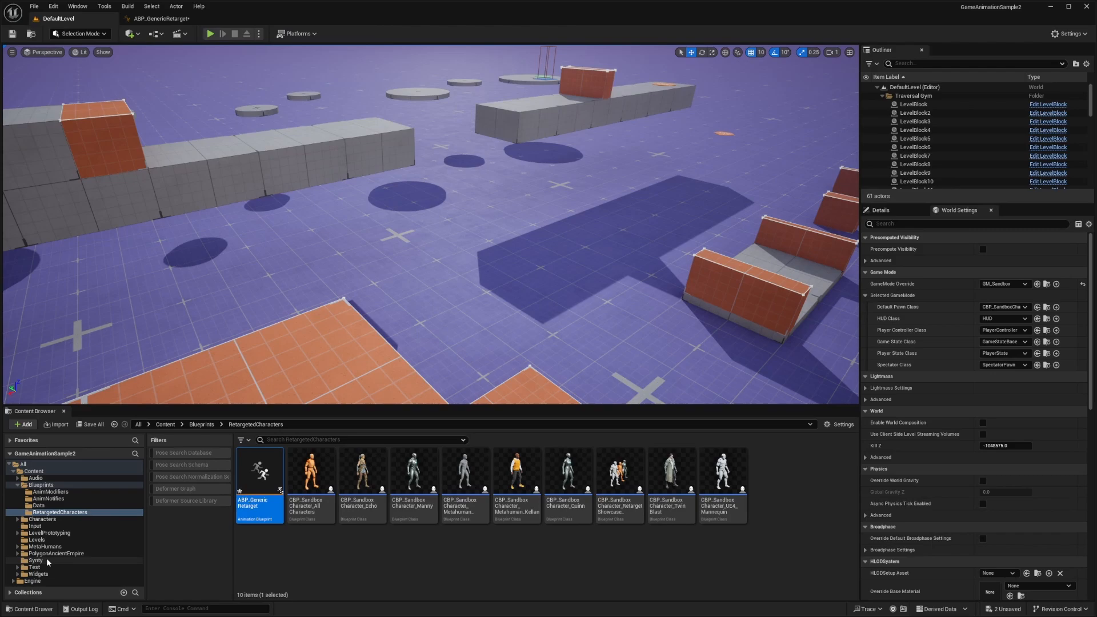
# Step: Create a Synty_Character Blueprint class based on CBP_SandboxCharacter in RetargetedCharacters
pyautogui.doubleClick(260, 472)
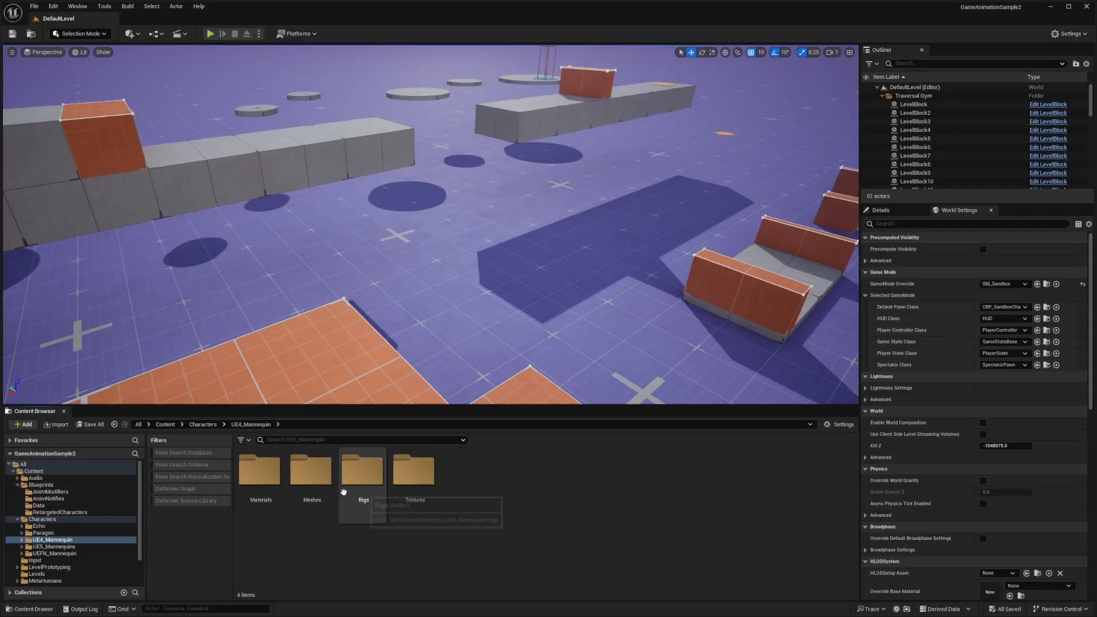
pyautogui.click(42, 485)
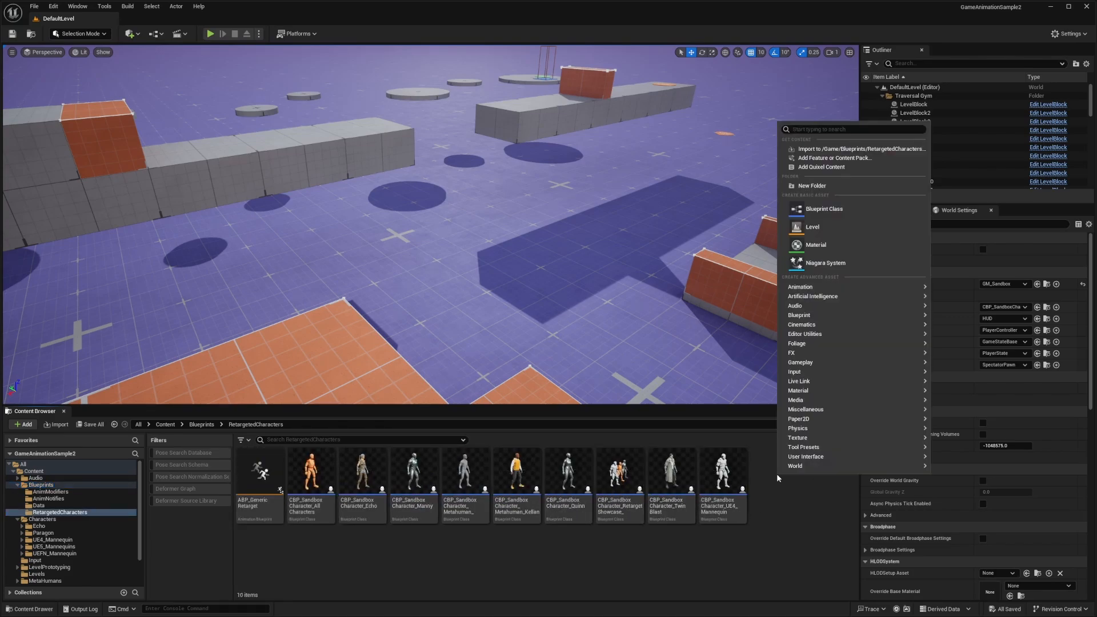
pyautogui.click(824, 208)
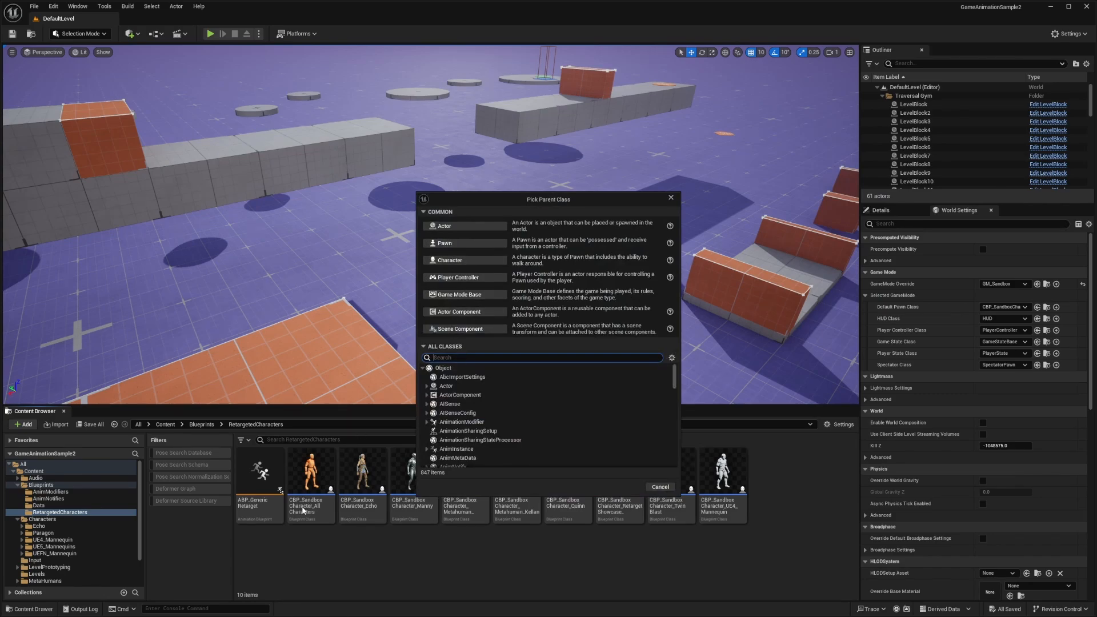
pyautogui.write('CBP_S')
pyautogui.write('Synty_Character')
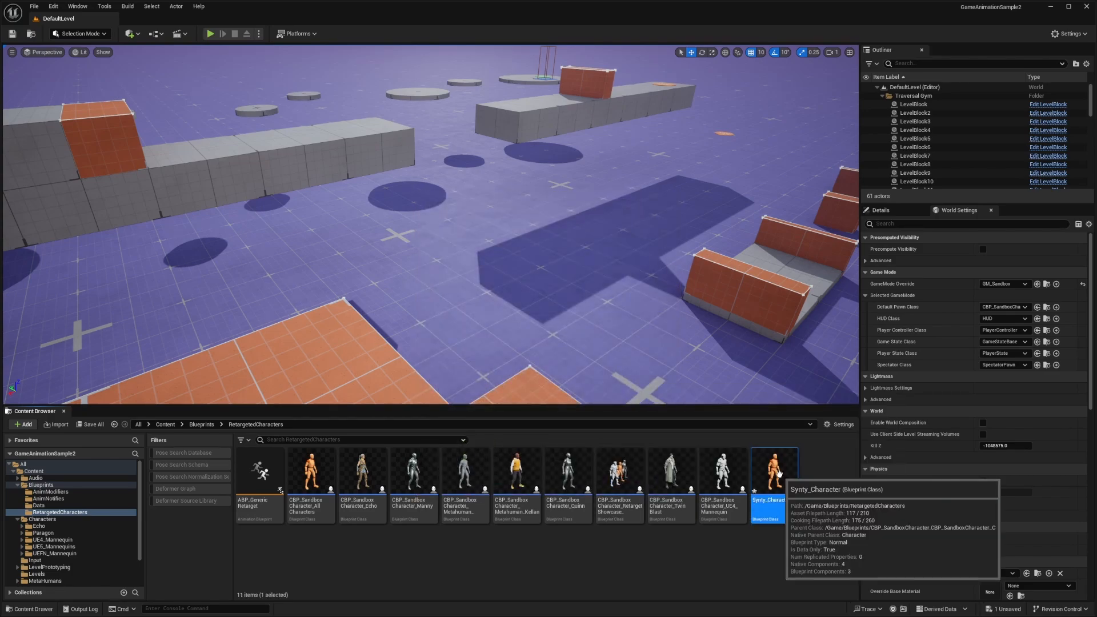
# Step: Add a Skeletal Mesh component under Synty_Character's inherited Mesh component
pyautogui.doubleClick(773, 469)
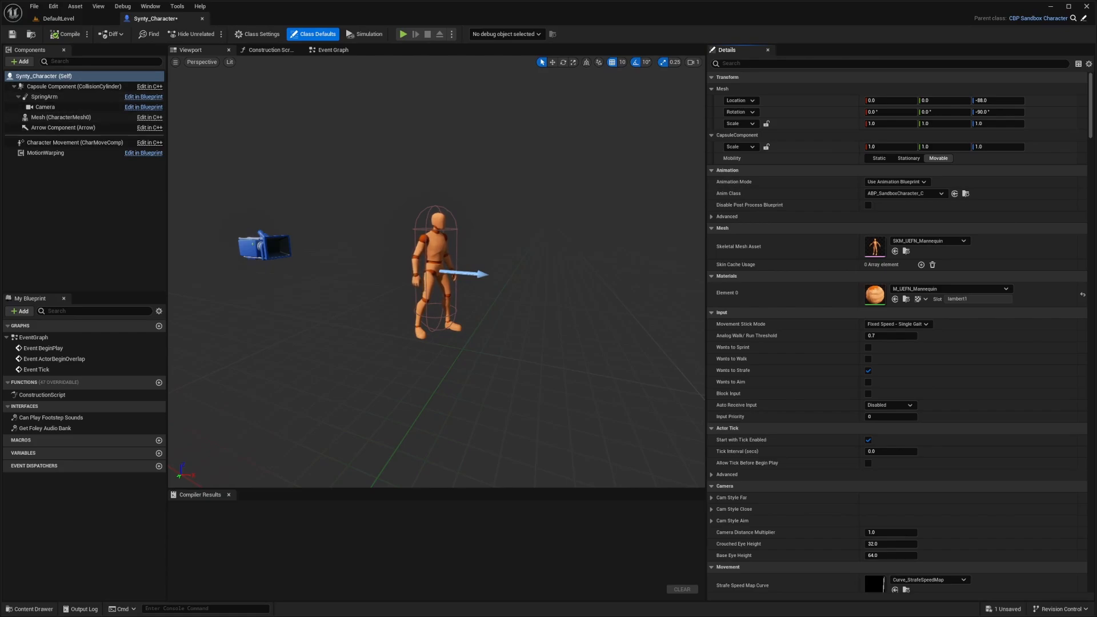
pyautogui.click(59, 116)
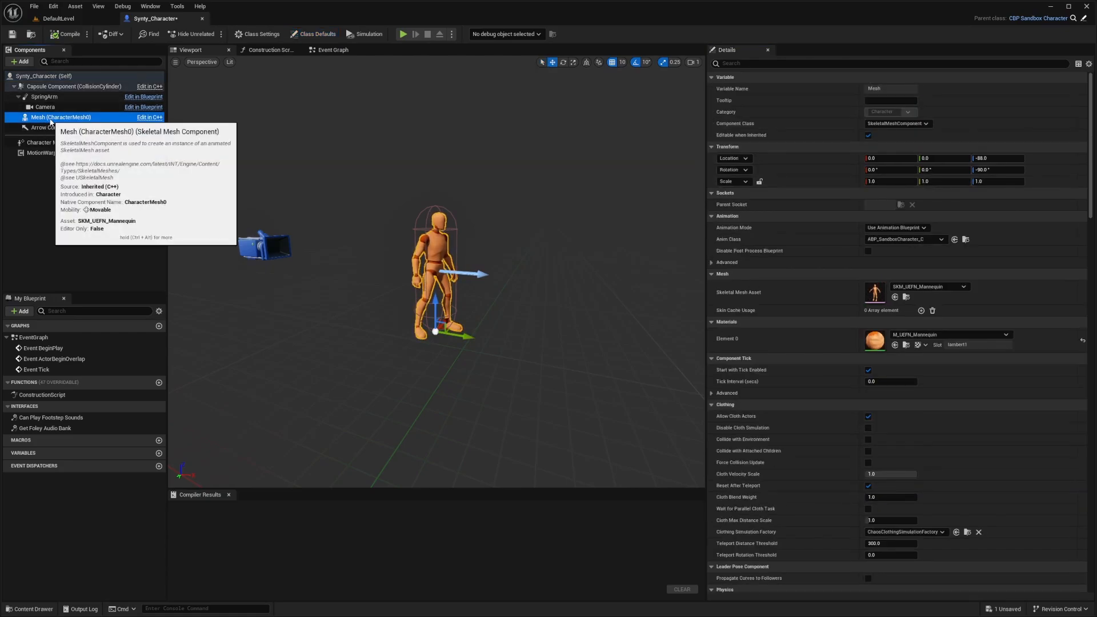
pyautogui.write('skeletalMesh')
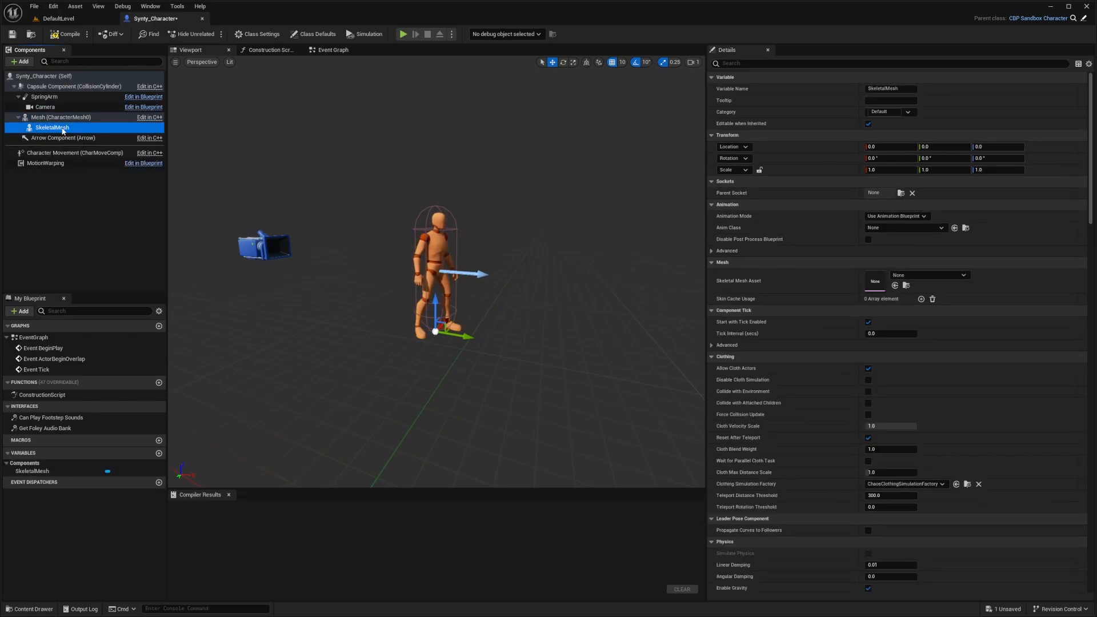
pyautogui.click(62, 117)
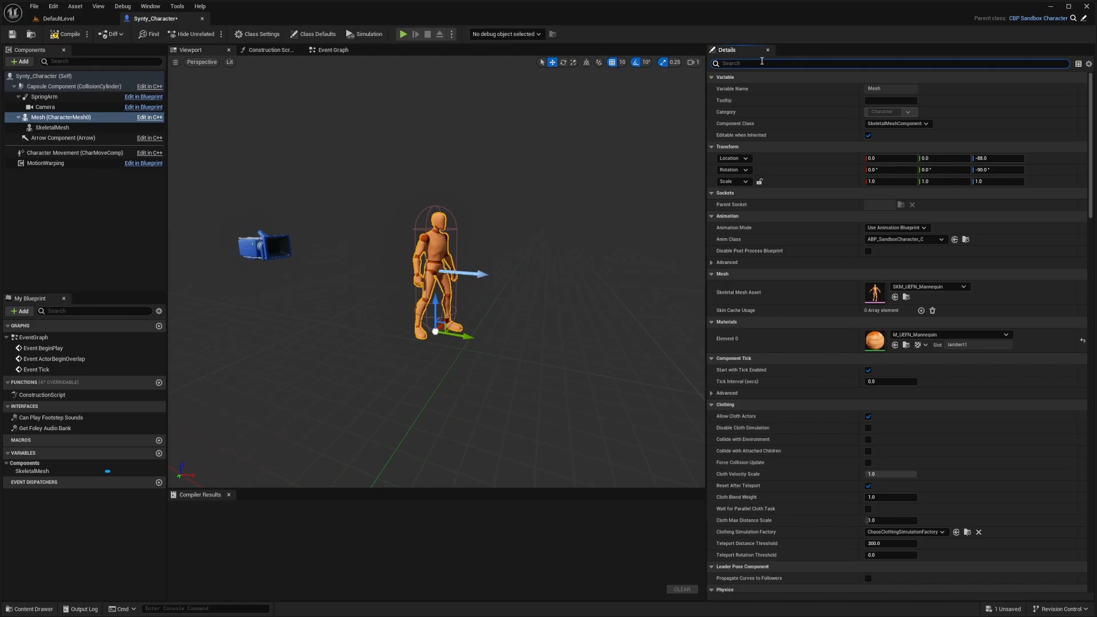
# Step: Hide the inherited Mesh, set it to Always Tick Pose and Refresh Bones, and compile
pyautogui.write('vis')
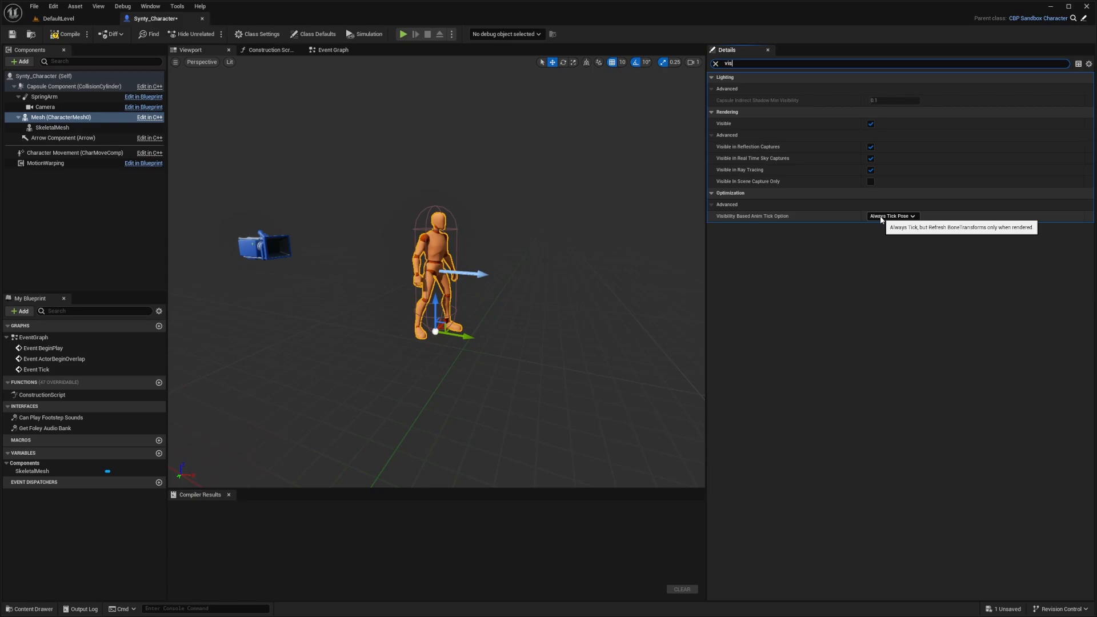
pyautogui.moveTo(606, 142)
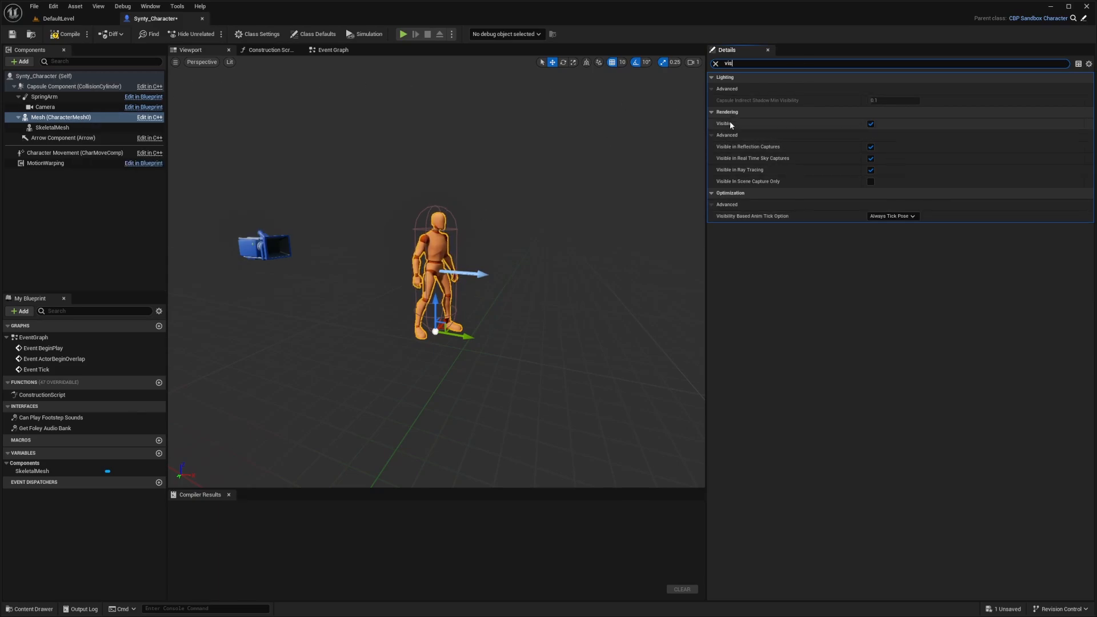
pyautogui.click(871, 123)
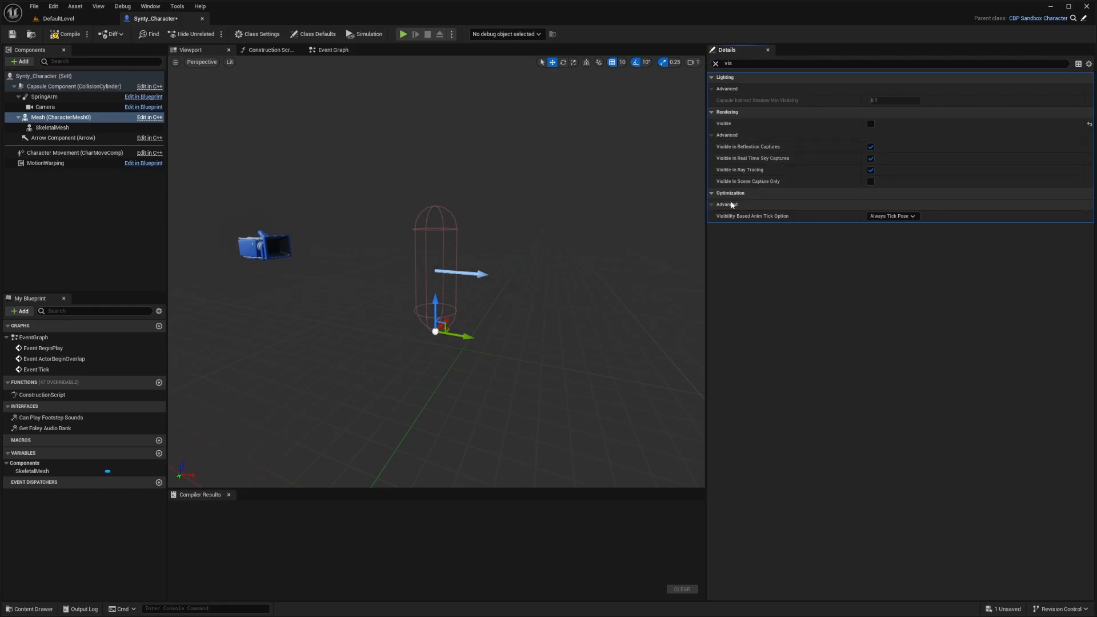
pyautogui.click(893, 216)
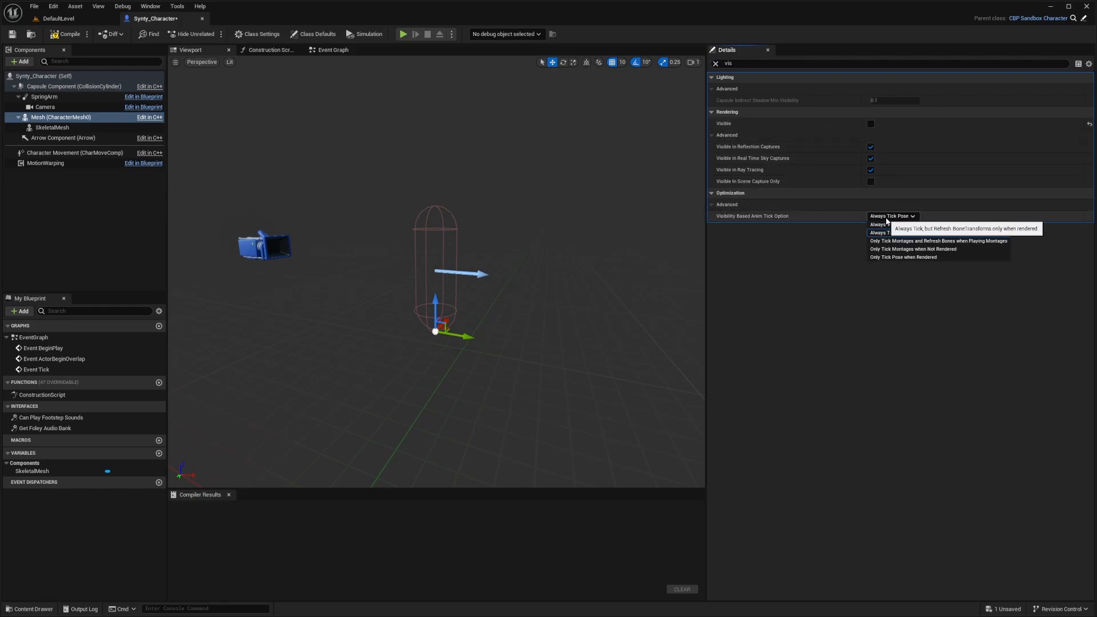
pyautogui.click(903, 224)
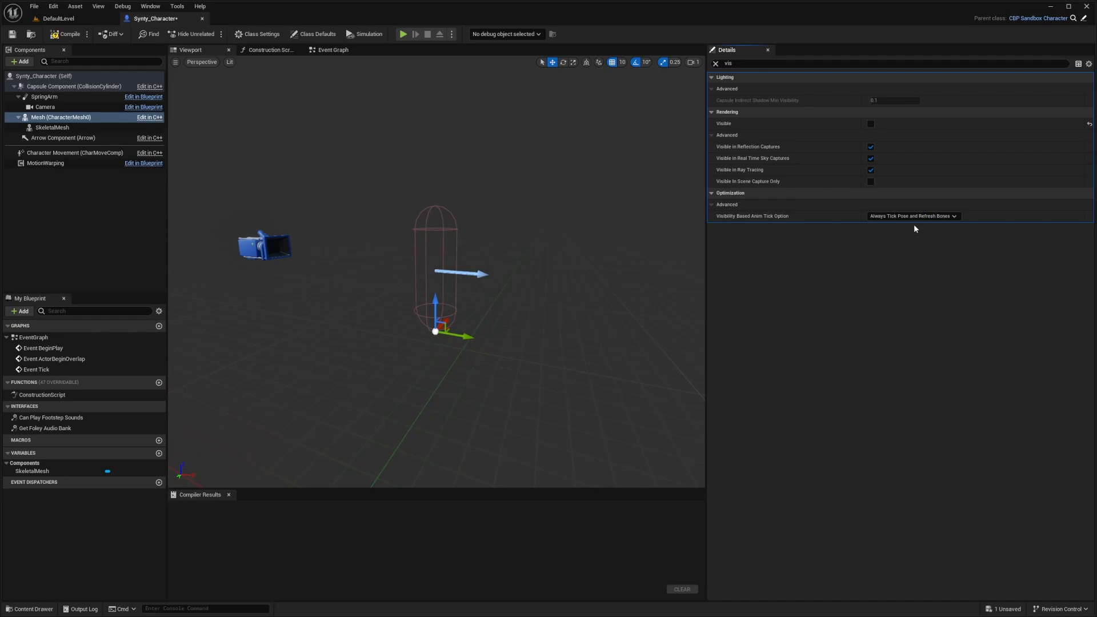
pyautogui.click(67, 33)
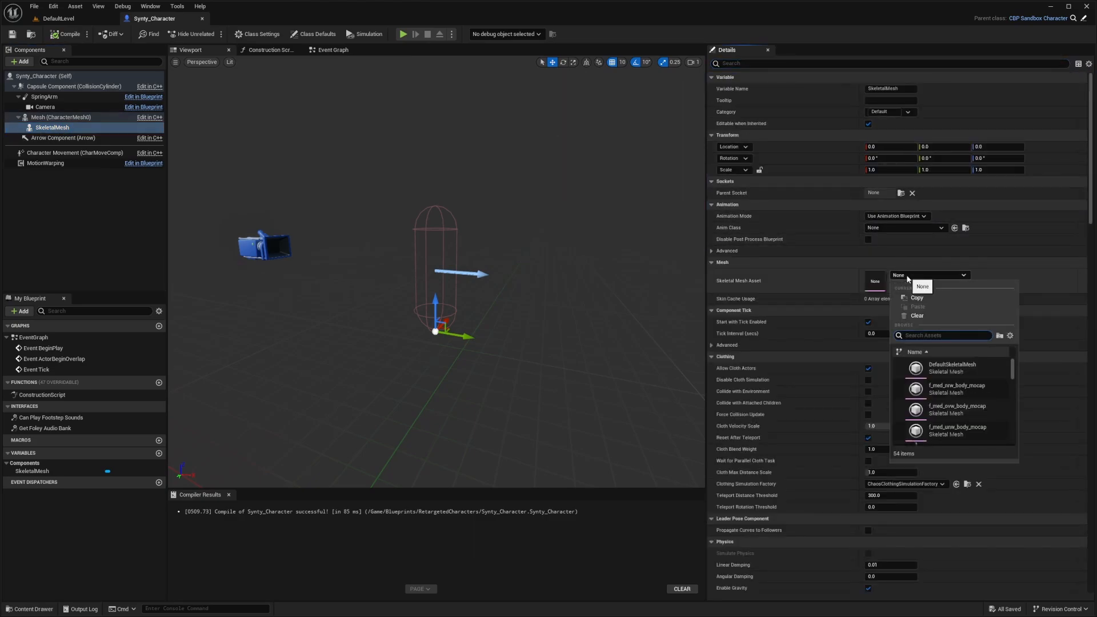
# Step: Set SkeletalMesh to SK_Chr_Captain_Male_01 with ABP_GenericRetarget as anim class
pyautogui.write('chr')
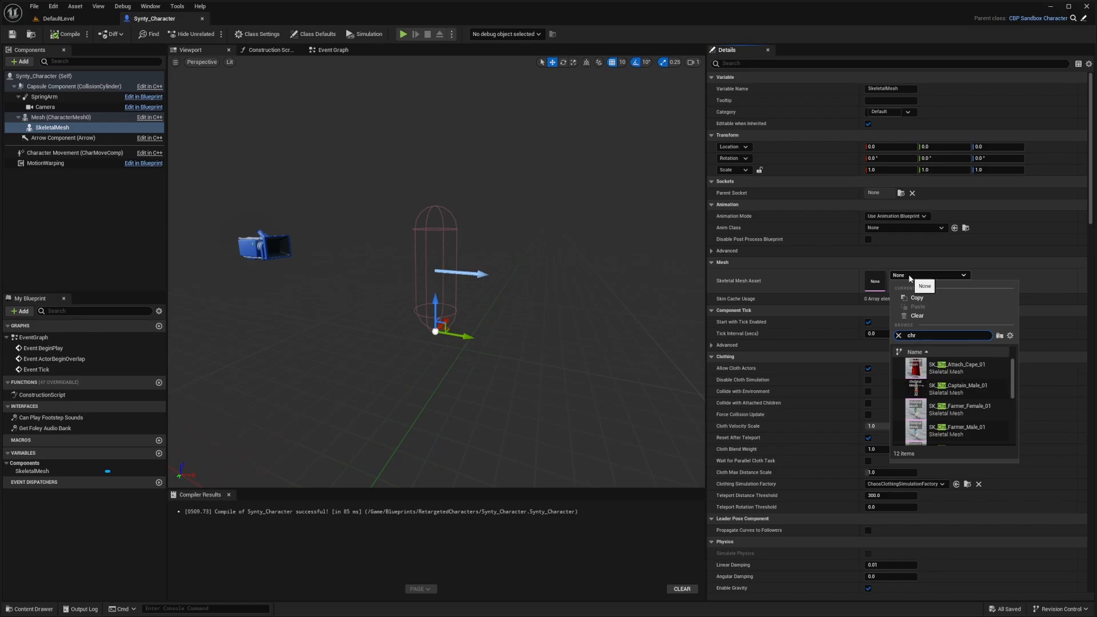
pyautogui.click(960, 388)
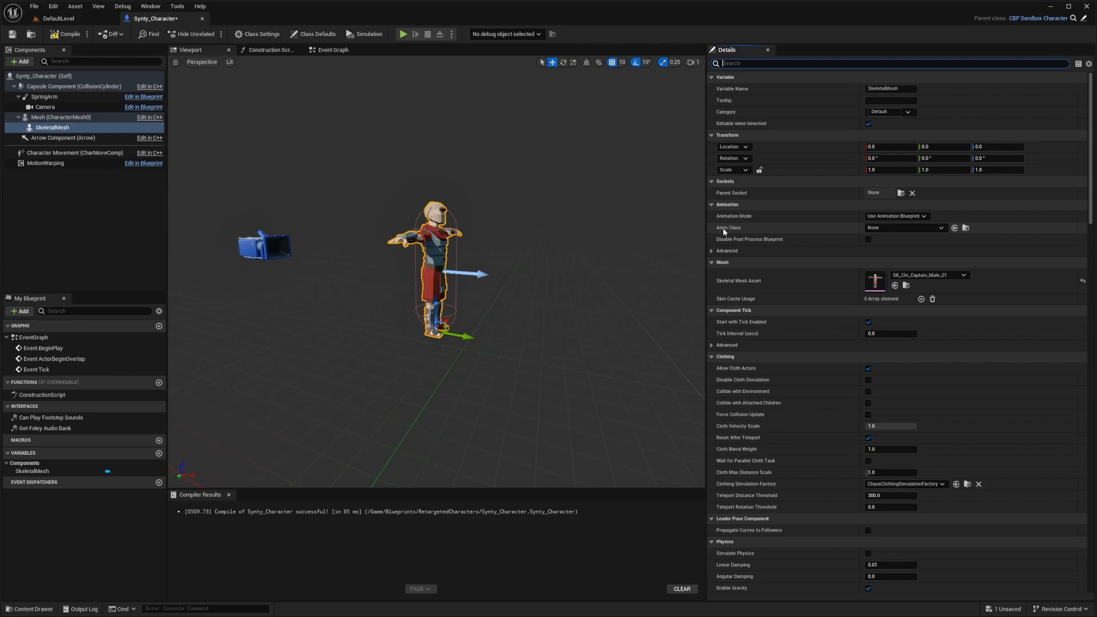
pyautogui.click(905, 227)
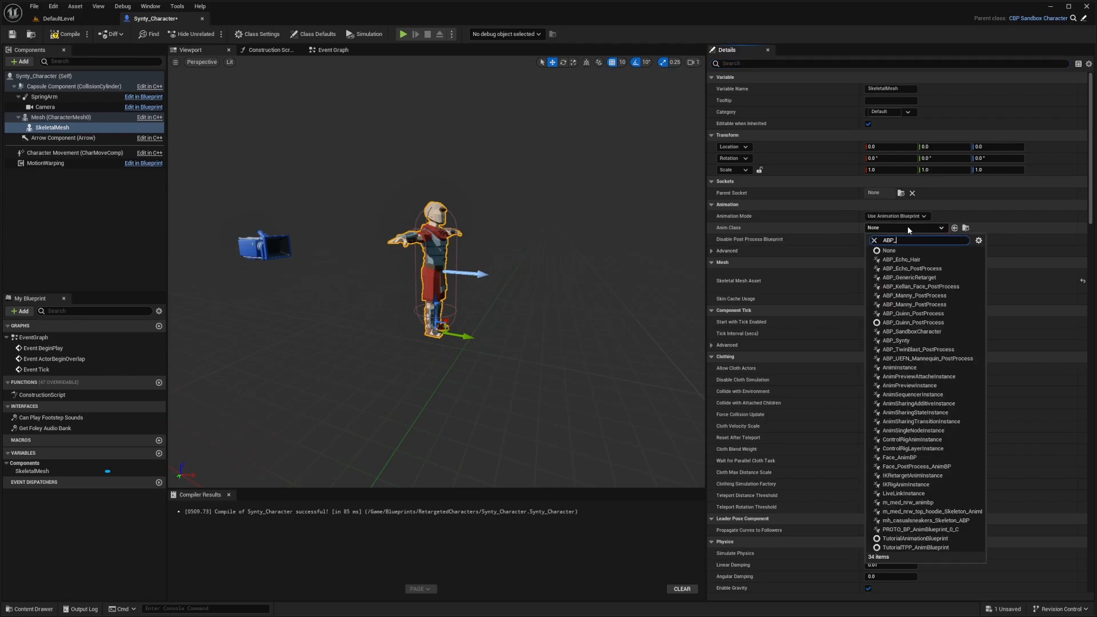
pyautogui.click(911, 277)
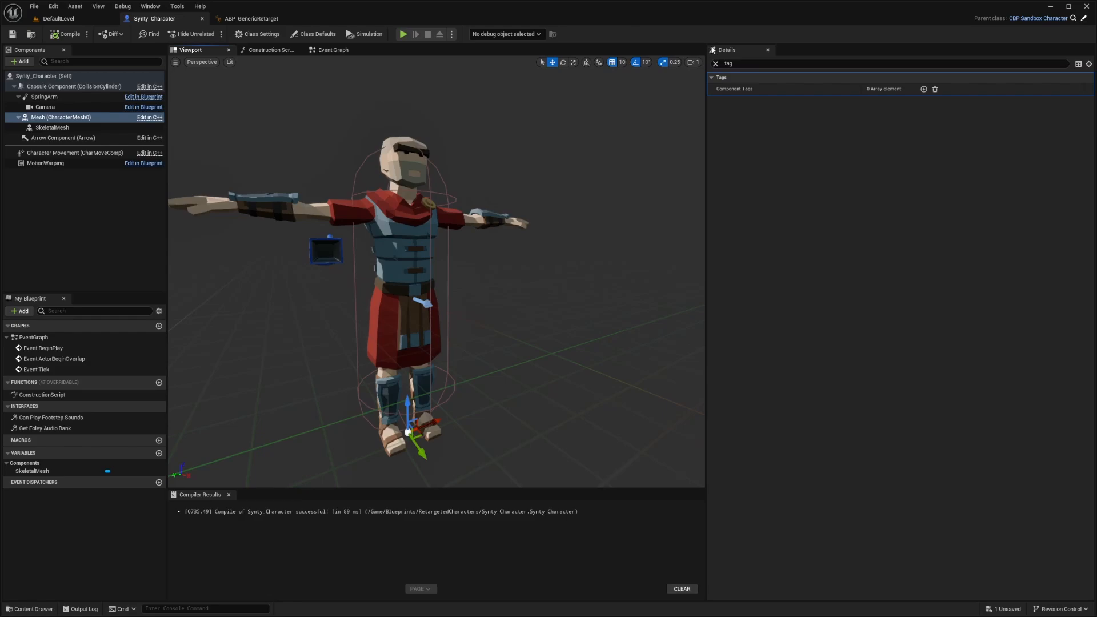
# Step: Add an empty component tag to the SkeletalMesh and bring up ABP_GenericRetarget
pyautogui.click(52, 128)
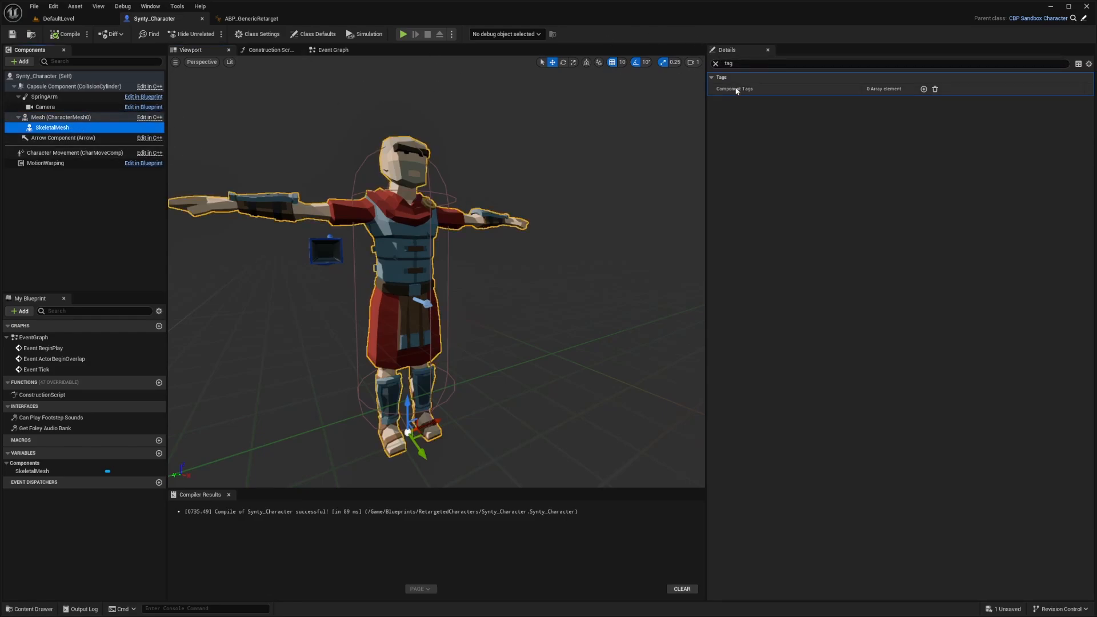
pyautogui.click(924, 89)
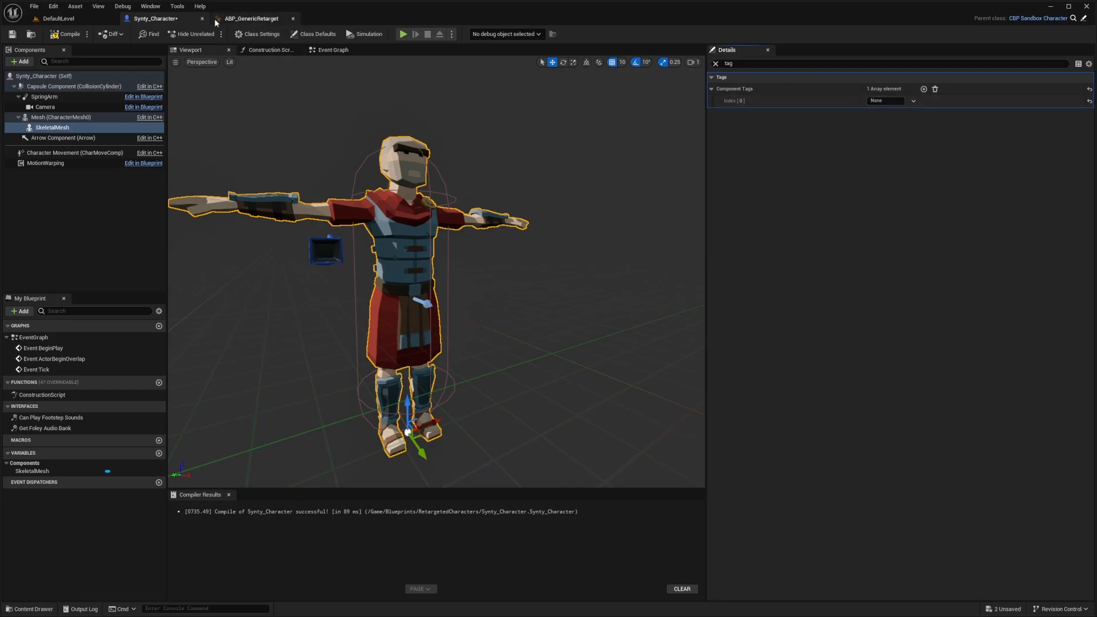
pyautogui.click(250, 18)
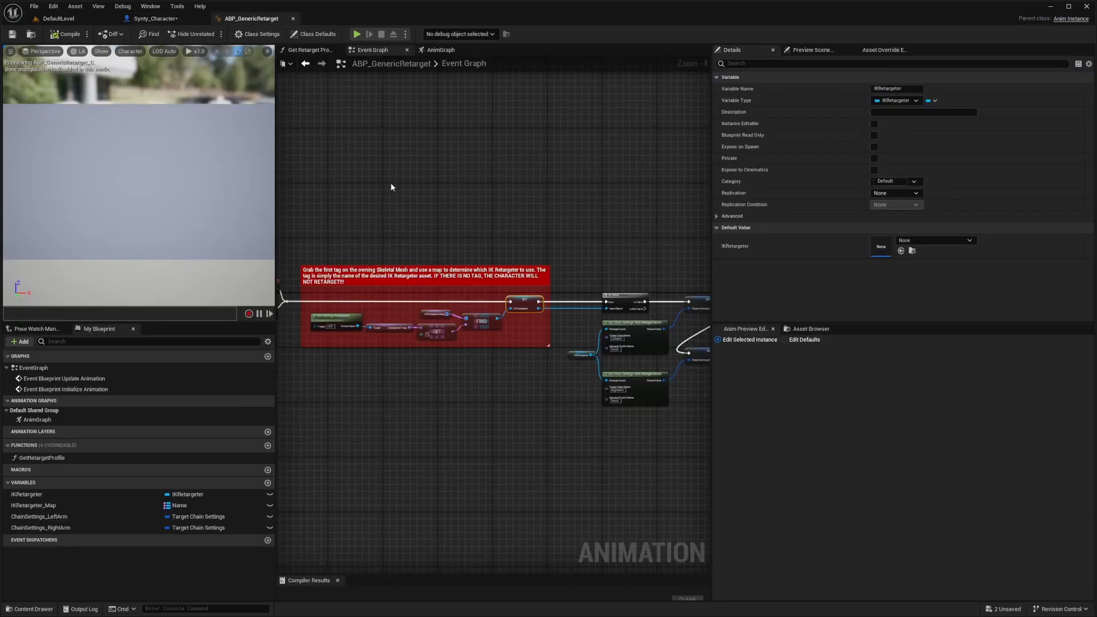
# Step: Confirm RTG_Synty in the IKRetargeter Map, tag the SkeletalMesh RTG_Synty and compile Synty_Character
pyautogui.click(805, 340)
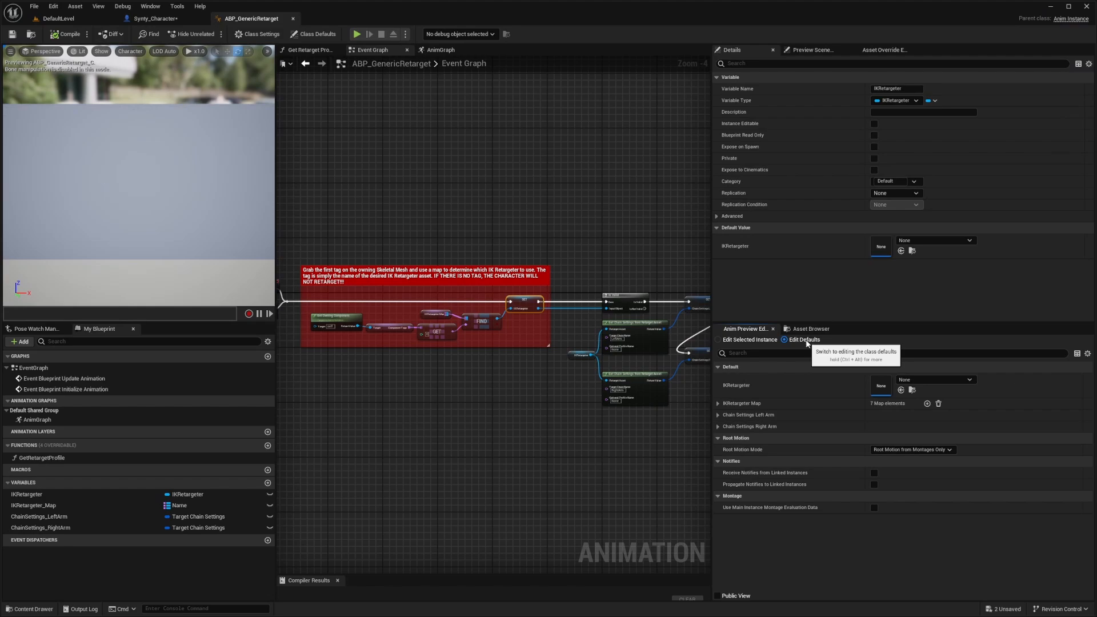
pyautogui.click(718, 403)
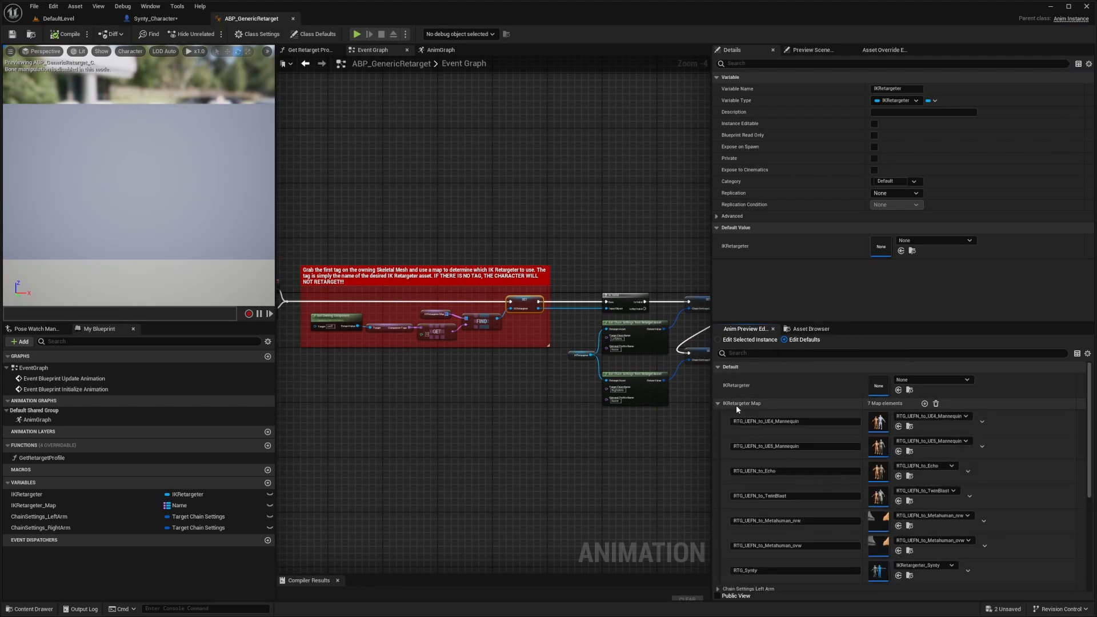
pyautogui.scroll(-3)
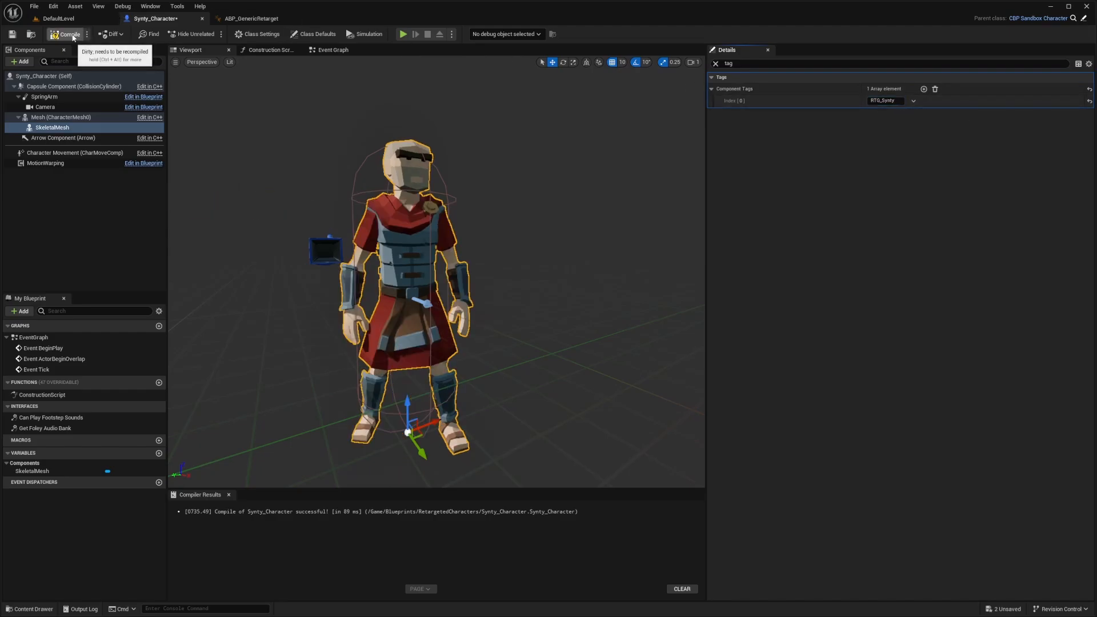
pyautogui.click(67, 33)
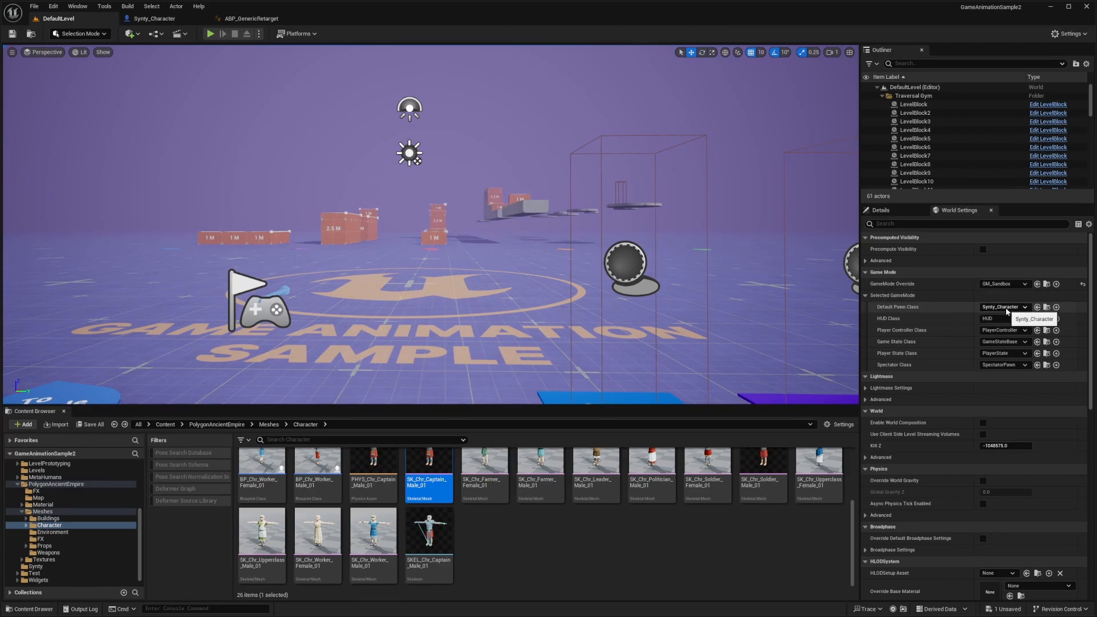
pyautogui.click(210, 34)
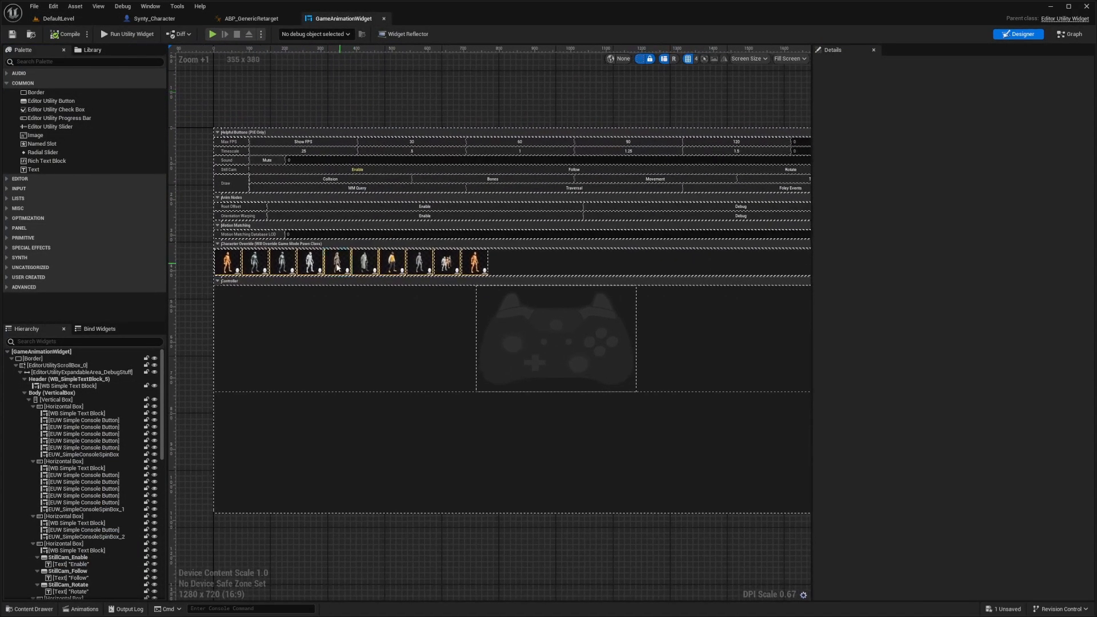
# Step: Duplicate a Character Select Button in GameAnimationWidget and point its Object at Synty_Character
pyautogui.click(537, 257)
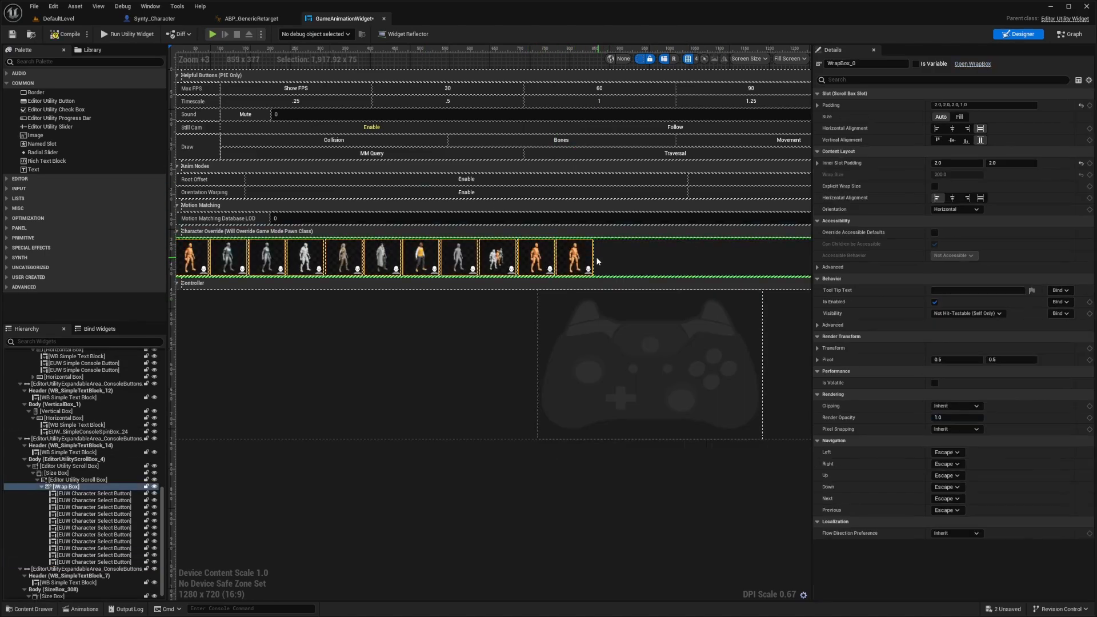
pyautogui.click(575, 257)
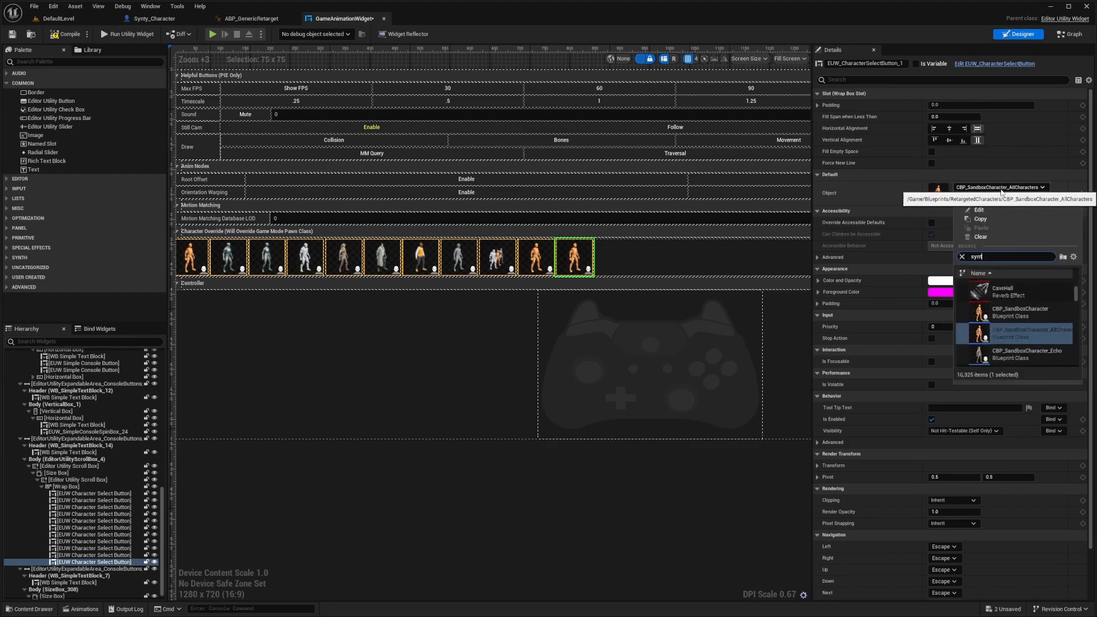
pyautogui.write('synty_char')
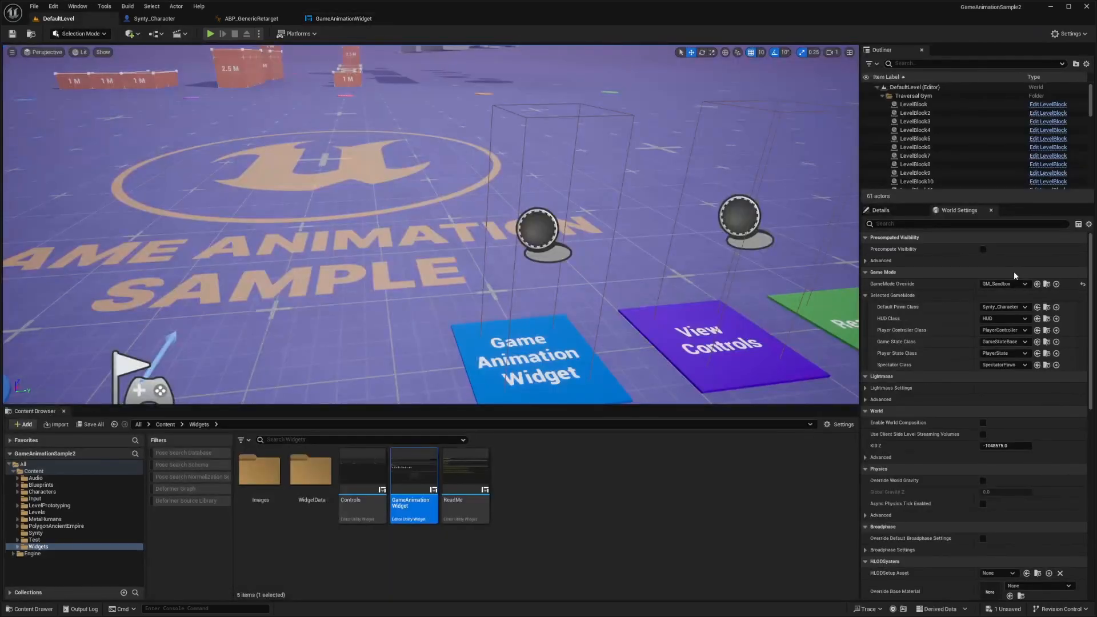
# Step: Set the level's Default Pawn Class back to CBP_SandboxCharacter and play
pyautogui.click(1005, 307)
pyautogui.write('cbp_s')
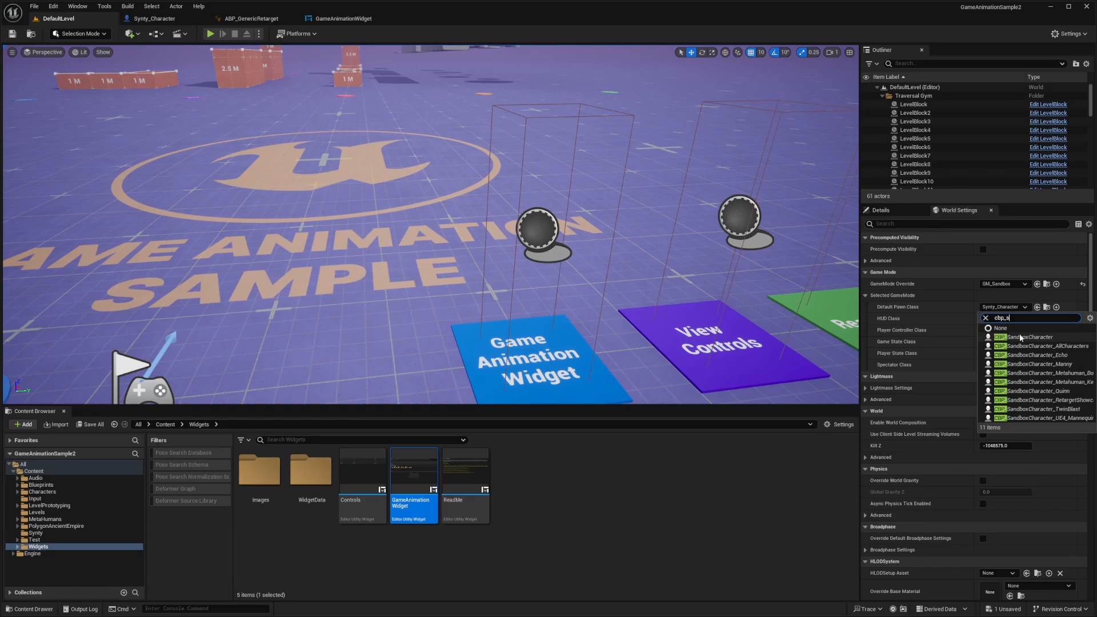
pyautogui.click(210, 33)
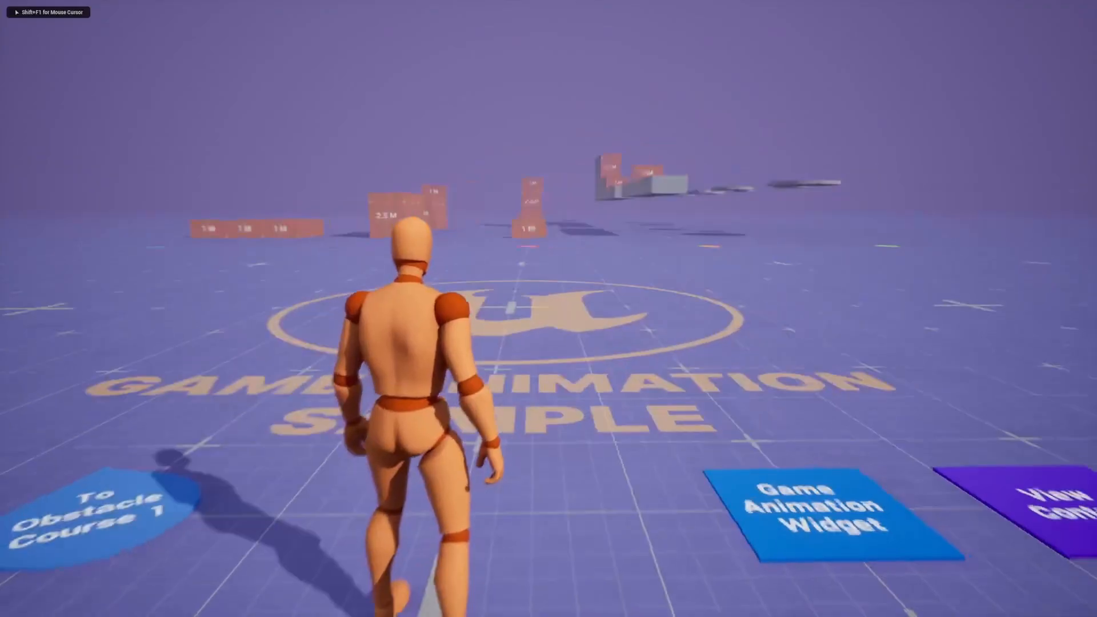